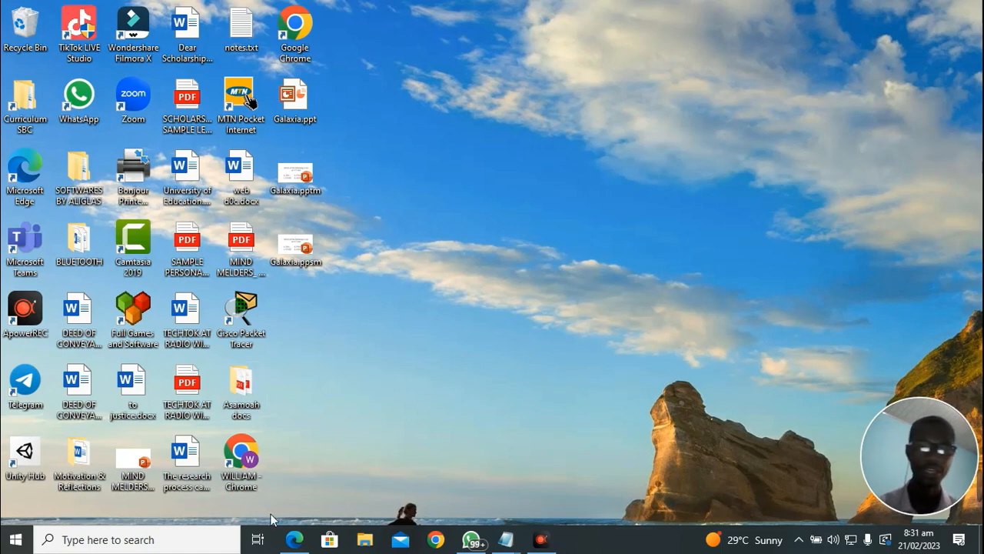
Launch Edge from the taskbar and go to uew.edu.gh
{"action": "left_click", "coordinate": [295, 539]}
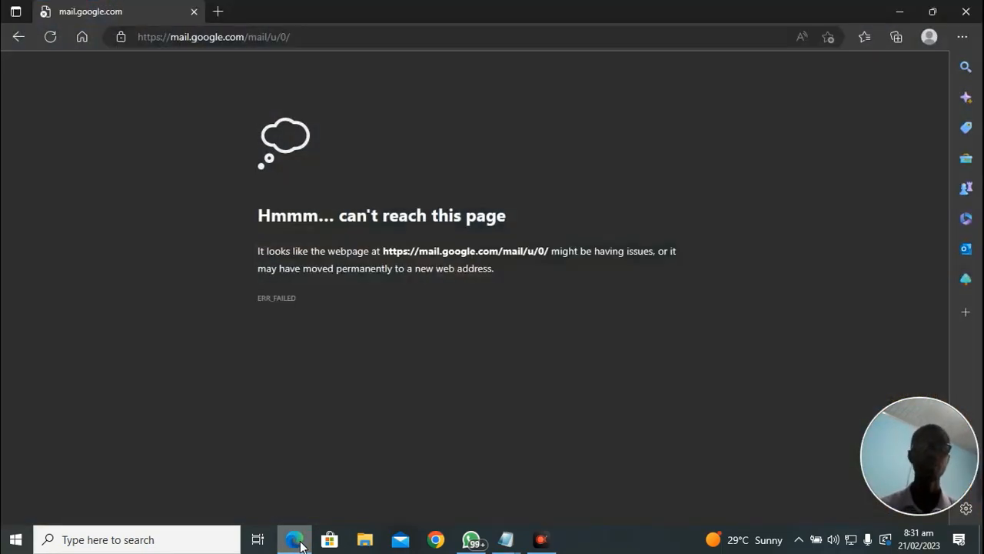
{"action": "mouse_move", "coordinate": [280, 479]}
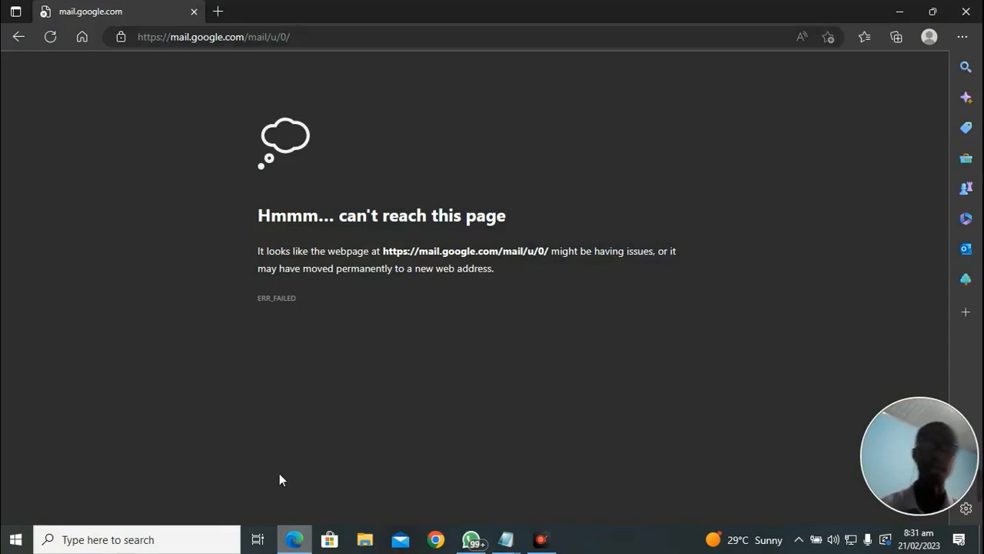
{"action": "left_click", "coordinate": [213, 37]}
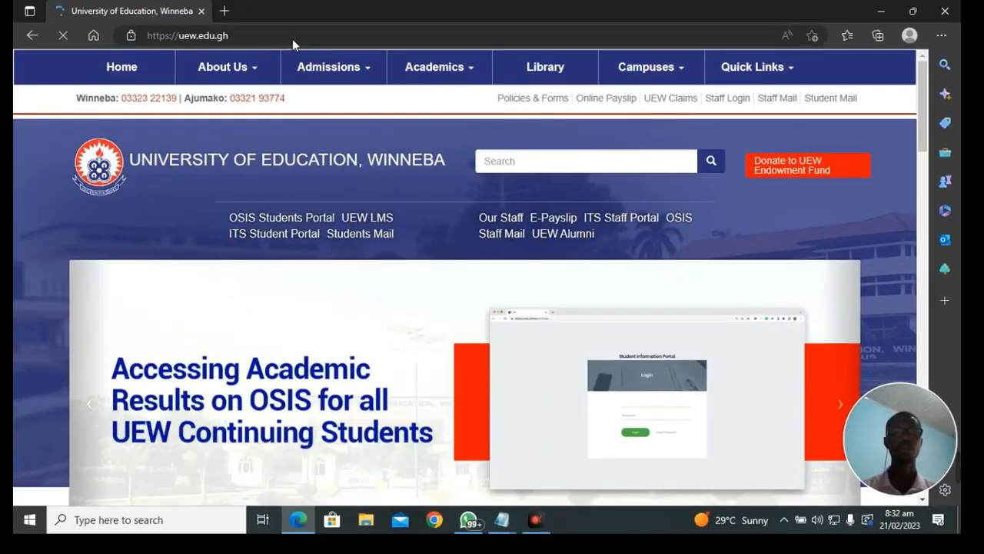
{"action": "mouse_move", "coordinate": [371, 234]}
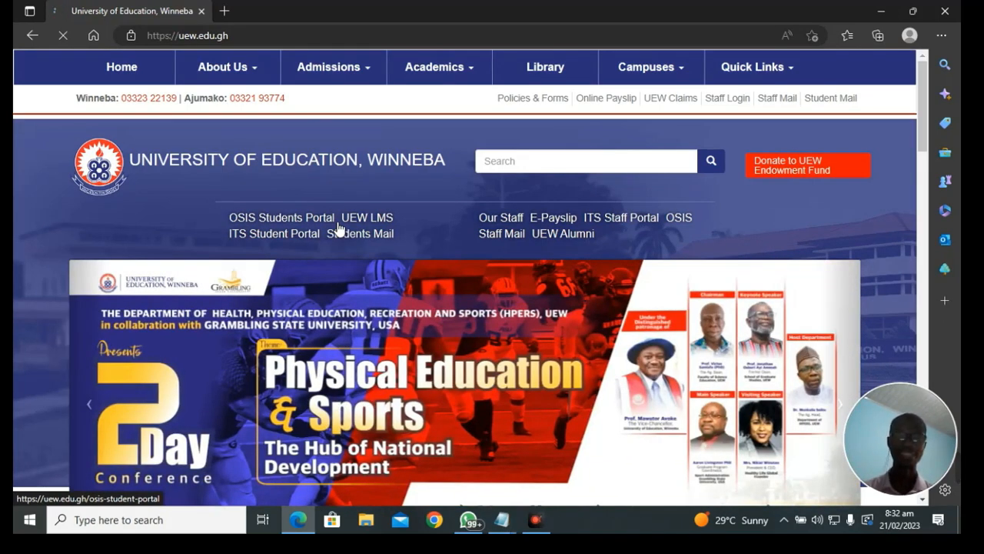
Open the 'OSIS Students Portal' link from the UEW header, retrying until it loads
{"action": "left_click", "coordinate": [360, 233]}
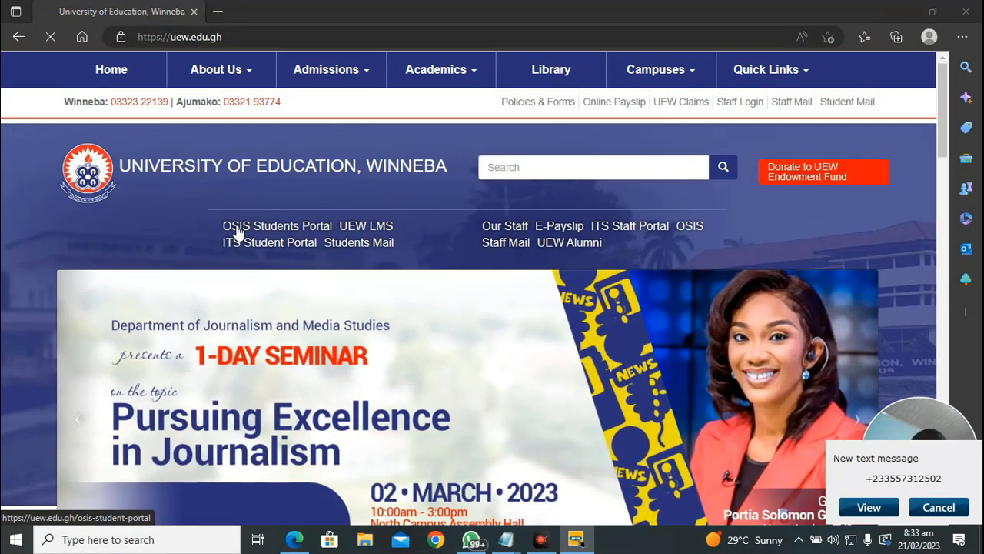
{"action": "left_click", "coordinate": [276, 225]}
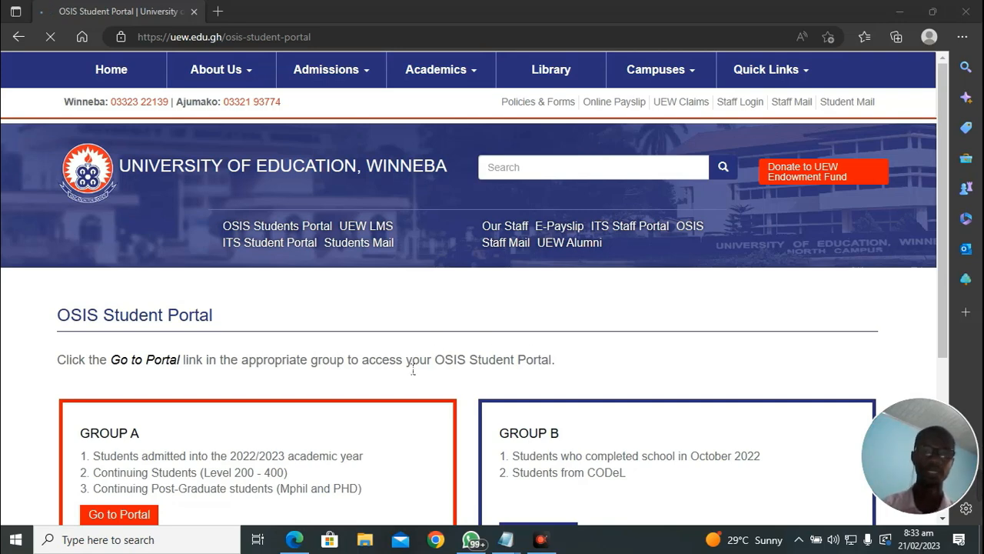
{"action": "scroll", "scroll_direction": "down", "scroll_amount": 3}
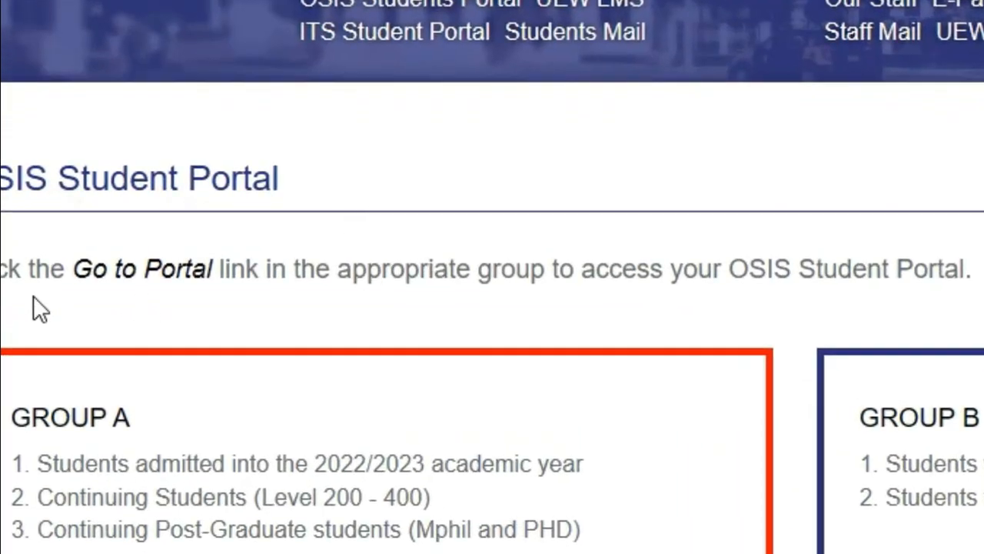
{"action": "mouse_move", "coordinate": [147, 312]}
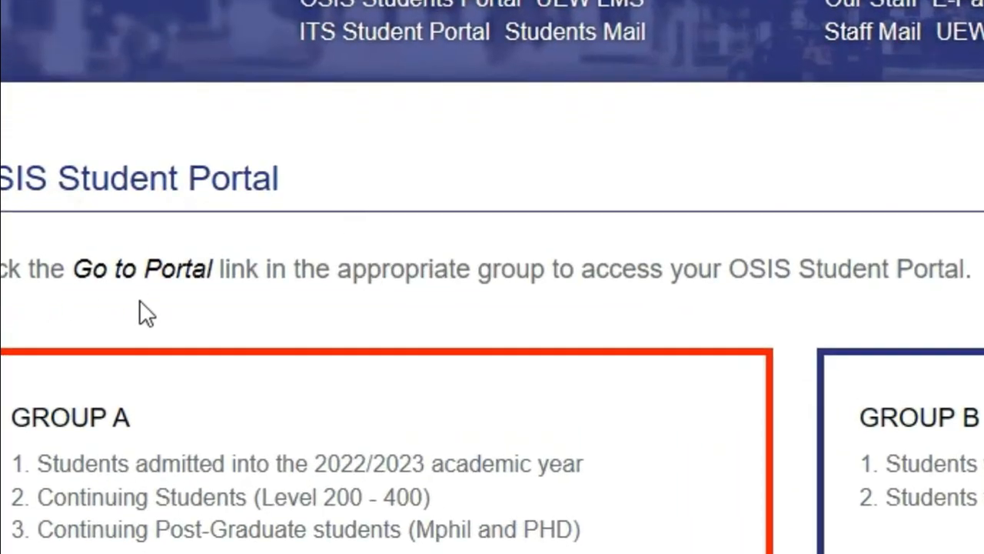
{"action": "mouse_move", "coordinate": [616, 335]}
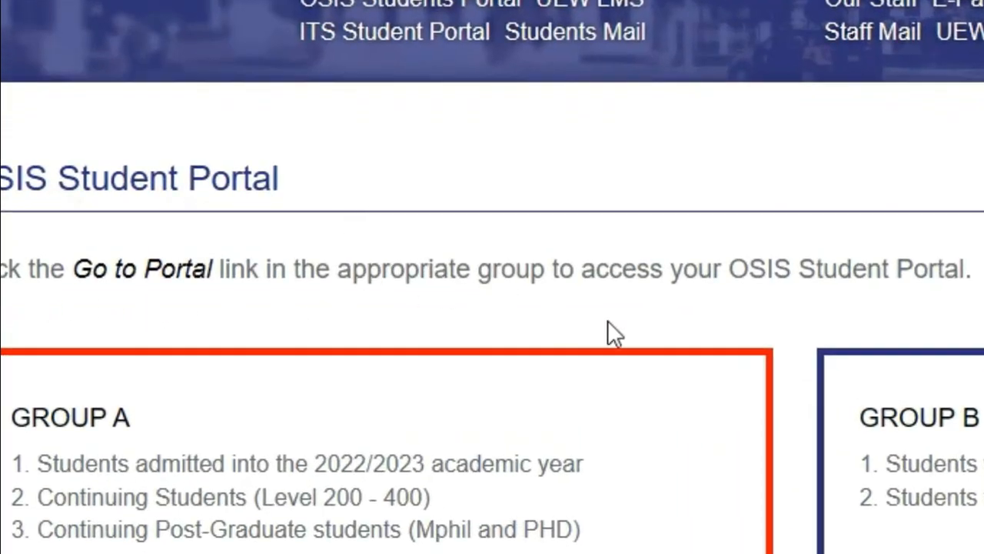
{"action": "mouse_move", "coordinate": [892, 323]}
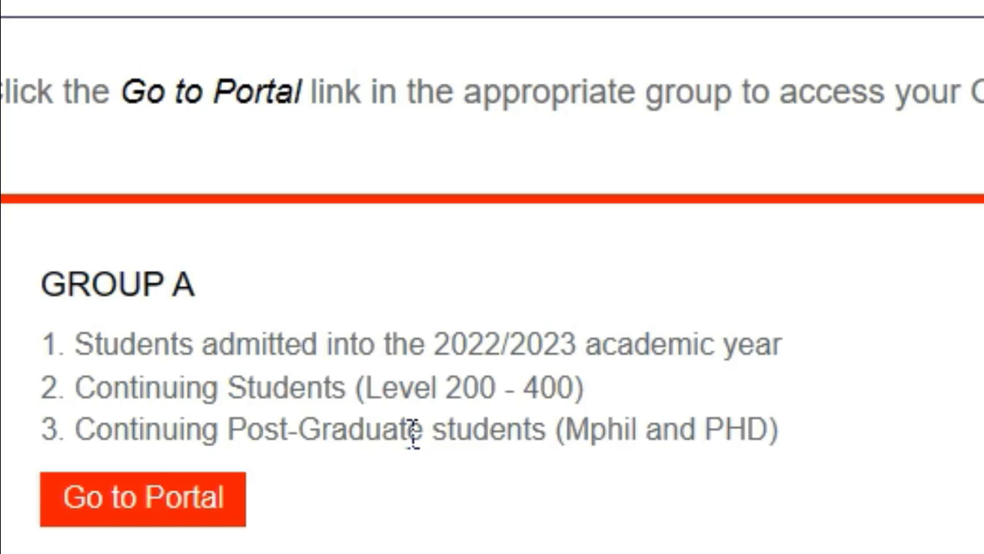
{"action": "scroll", "scroll_direction": "down", "scroll_amount": 3}
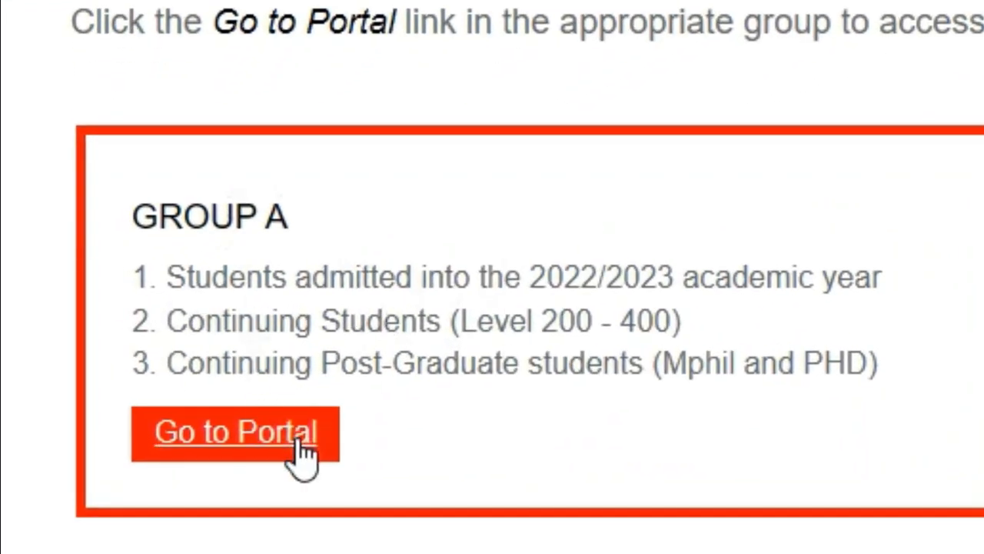
Go to the Group A portal and reach the OSIS student login page
{"action": "left_click", "coordinate": [234, 432]}
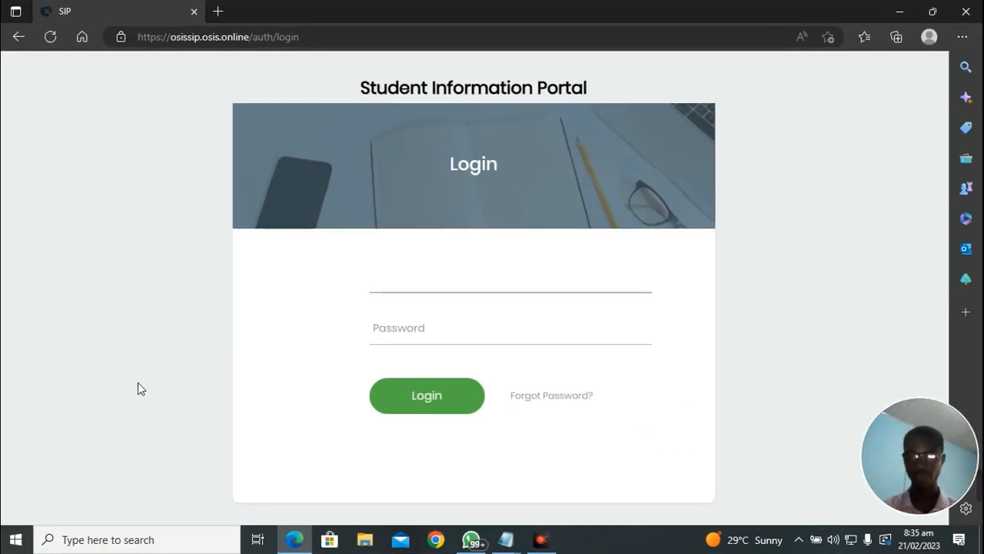
{"action": "left_click", "coordinate": [510, 288]}
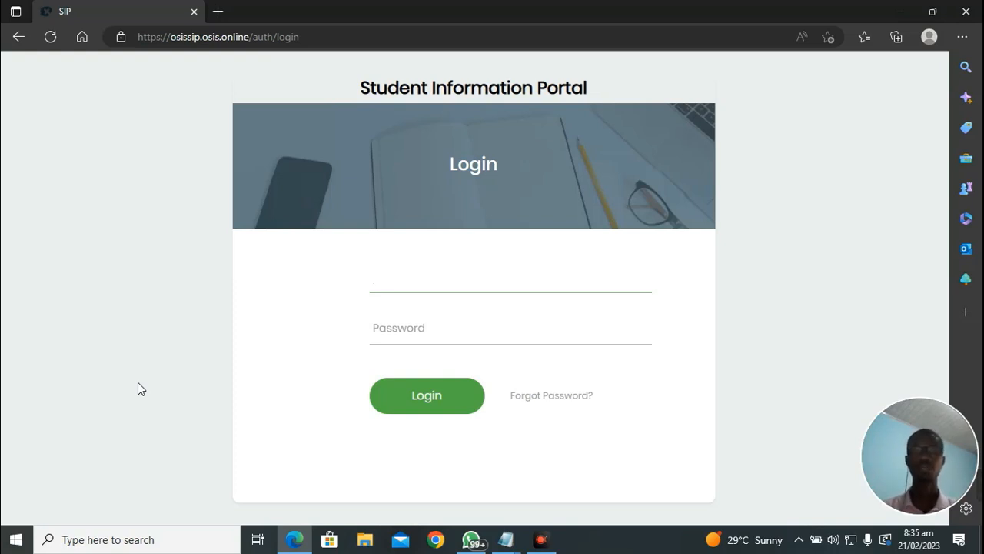
{"action": "left_click", "coordinate": [510, 276]}
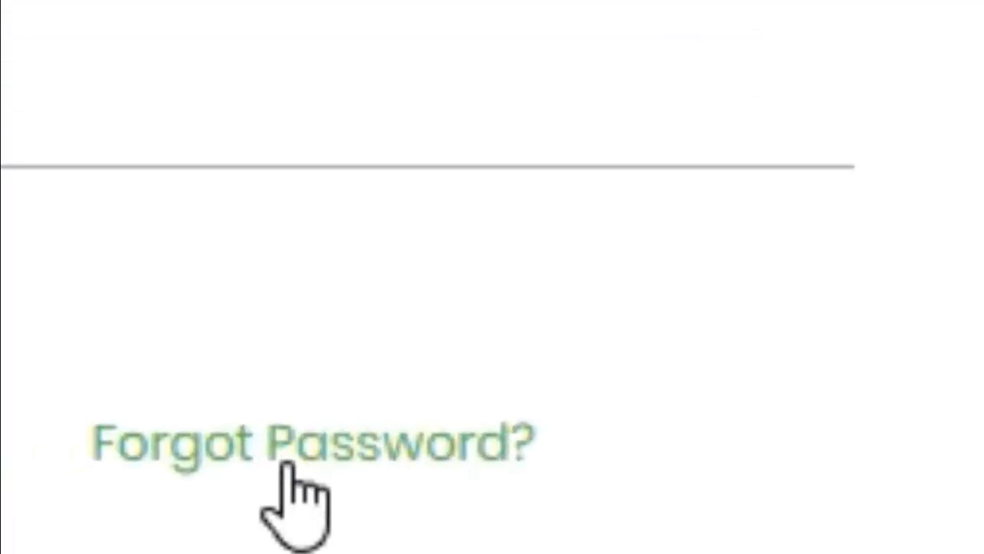
{"action": "left_click", "coordinate": [308, 442]}
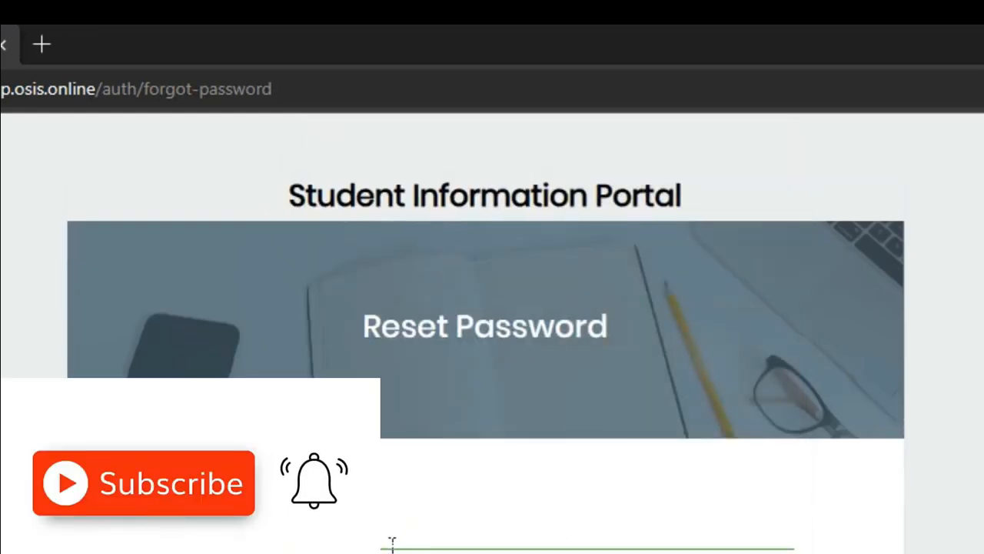
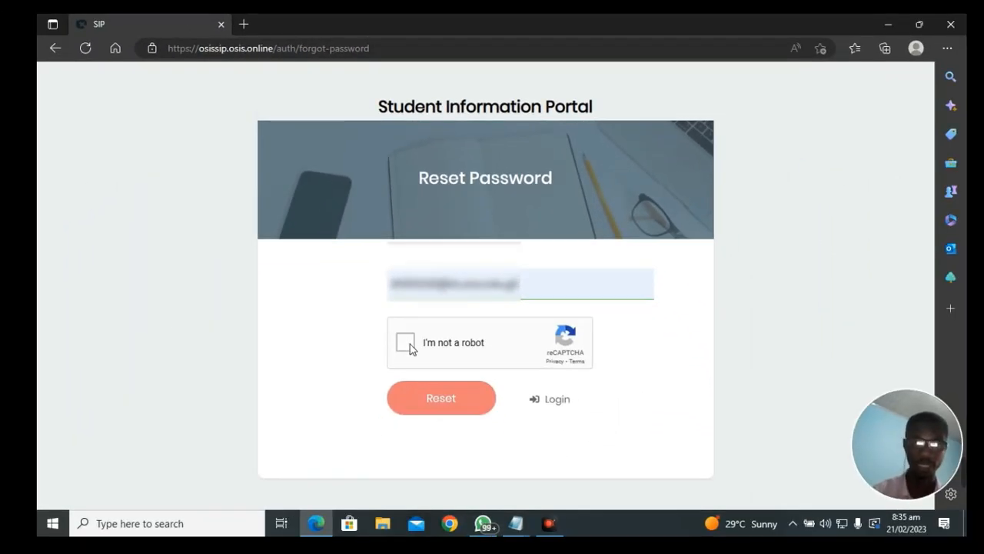
{"action": "left_click", "coordinate": [405, 342]}
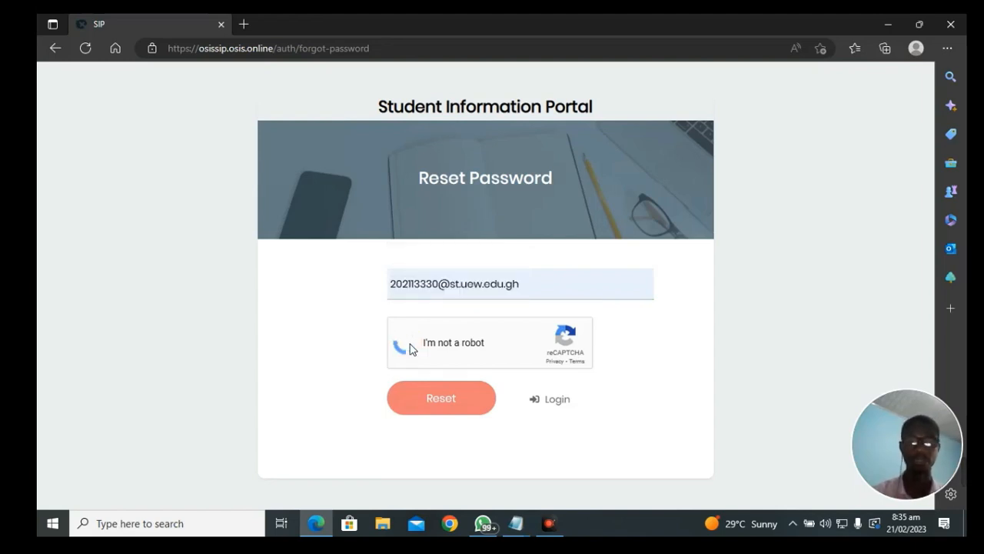
{"action": "left_click", "coordinate": [406, 342]}
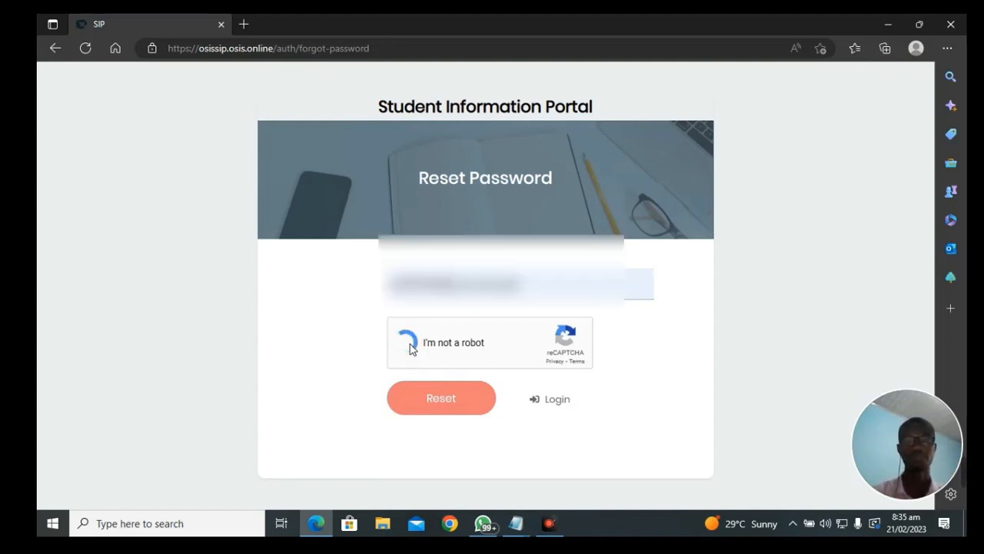
Select the crosswalk squares in the reCAPTCHA challenge and verify
{"action": "left_click", "coordinate": [407, 342]}
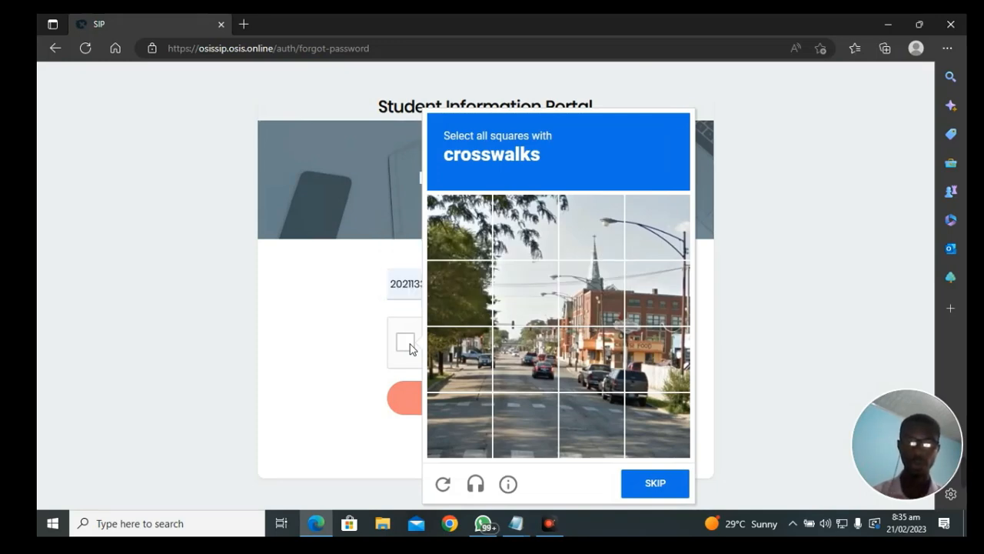
{"action": "left_click", "coordinate": [459, 424]}
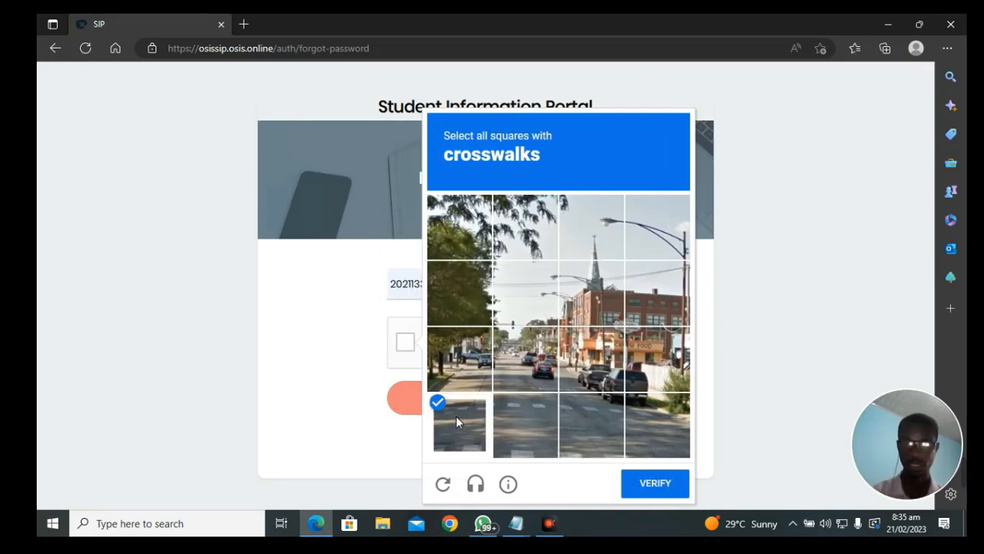
{"action": "left_click", "coordinate": [525, 425]}
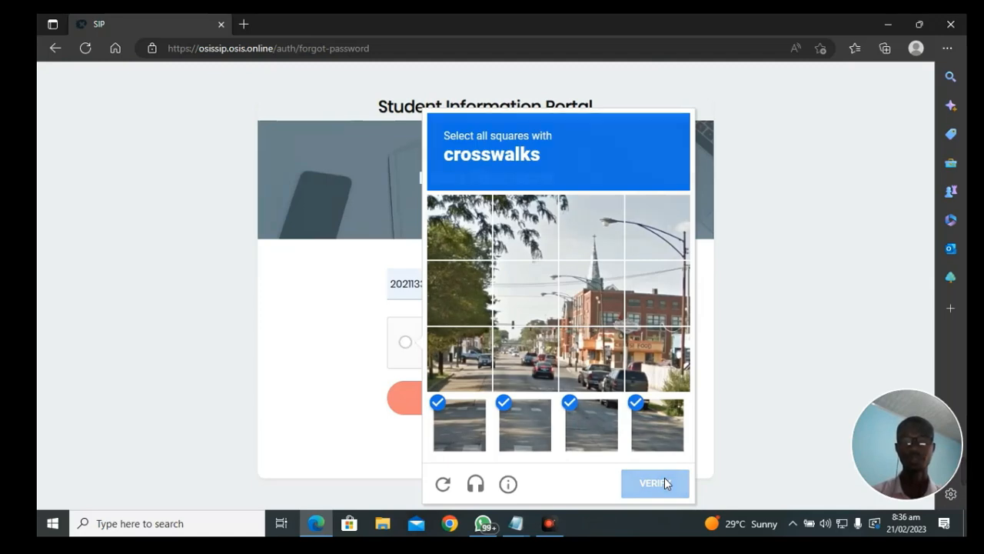
{"action": "left_click", "coordinate": [654, 483]}
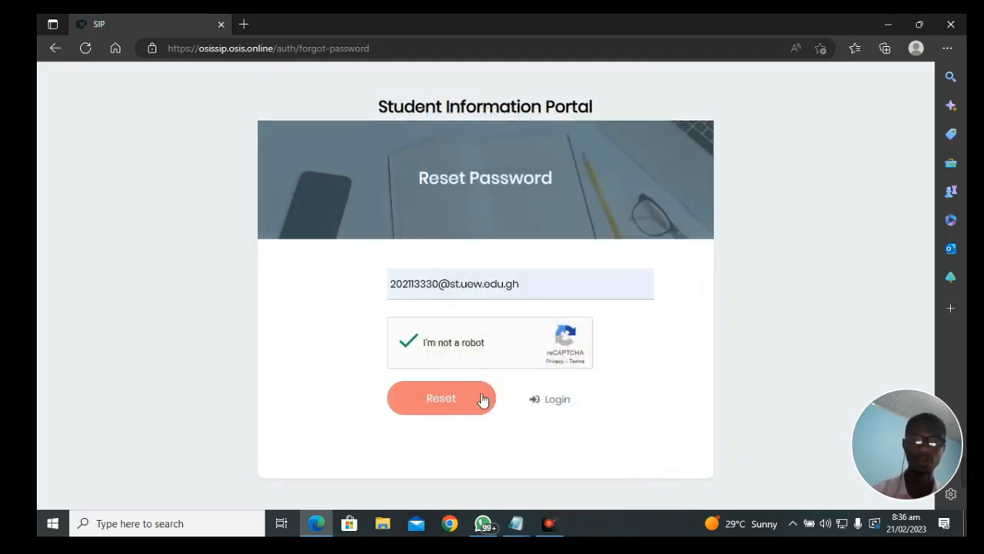
{"action": "left_click", "coordinate": [441, 399]}
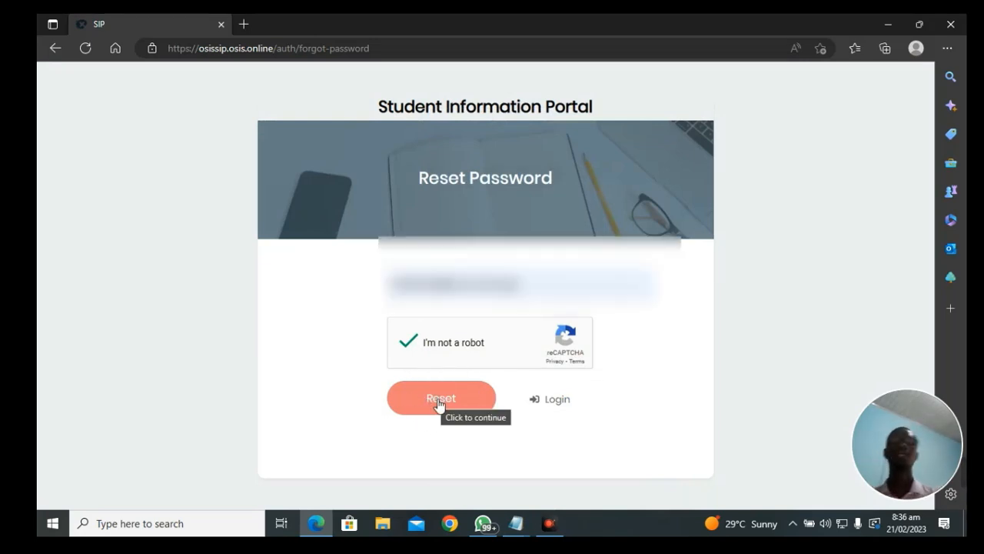
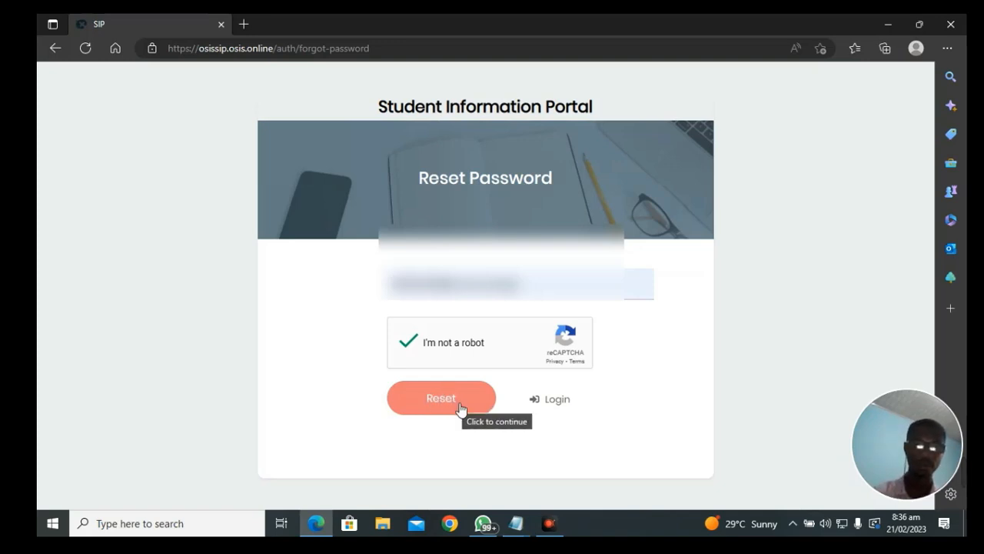
{"action": "left_click", "coordinate": [441, 398]}
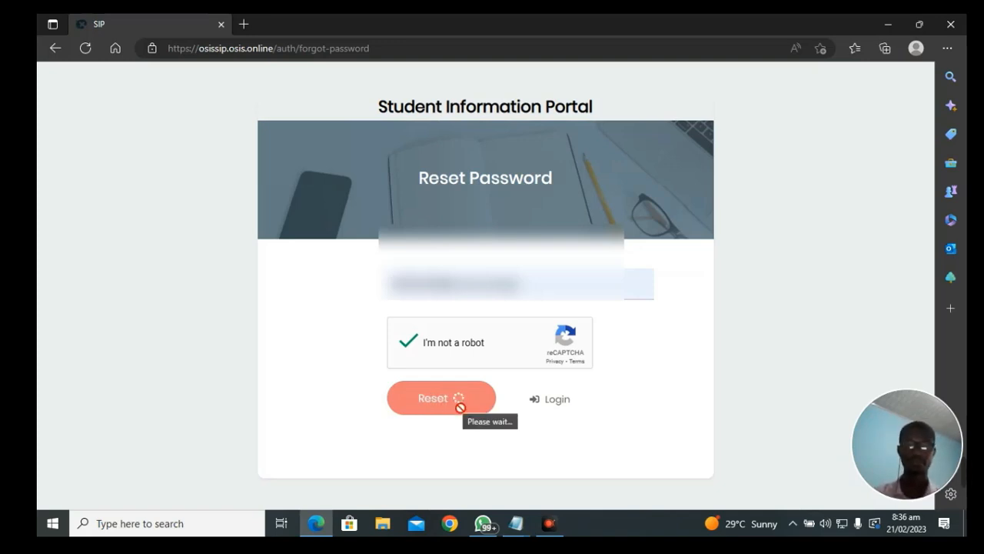
{"action": "left_click", "coordinate": [433, 398]}
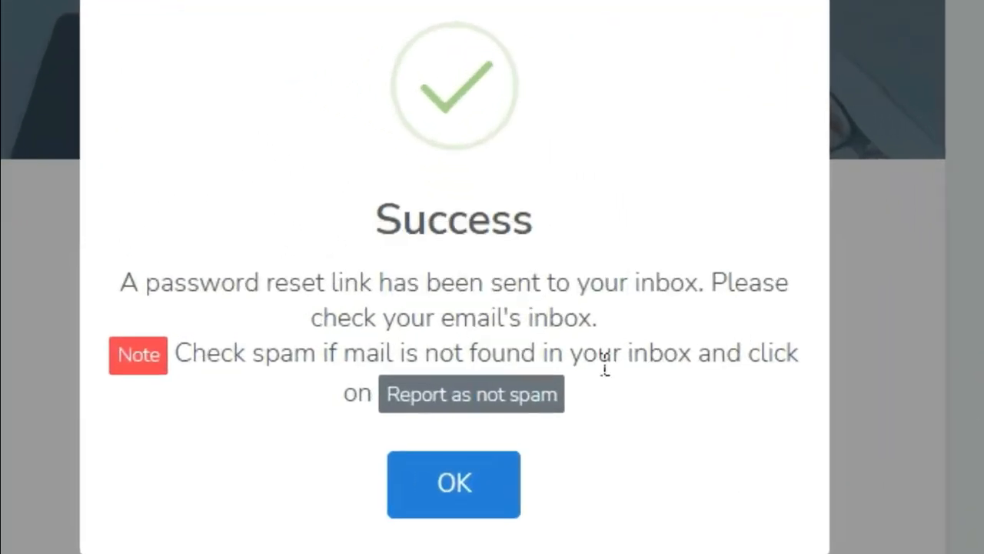
{"action": "mouse_move", "coordinate": [282, 421]}
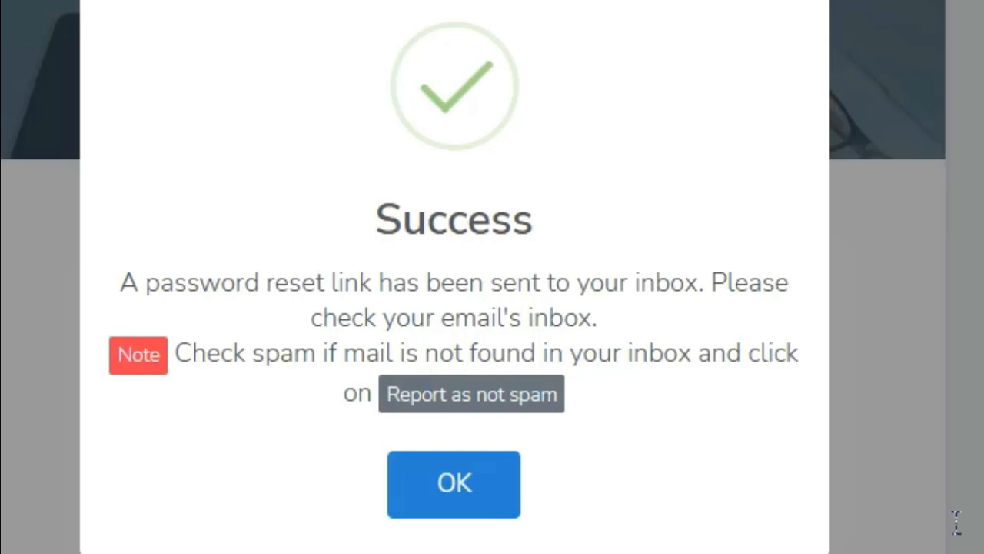
{"action": "mouse_move", "coordinate": [598, 406]}
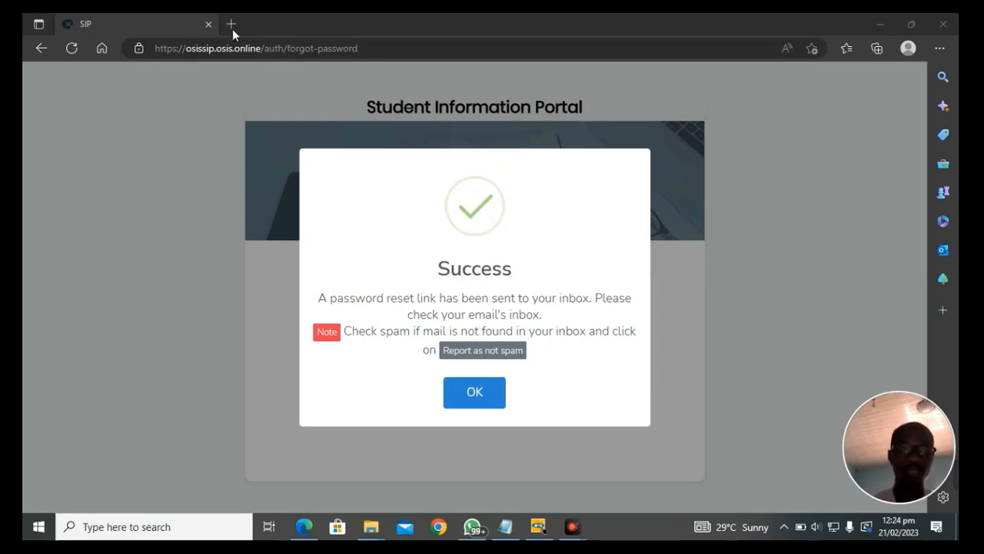
{"action": "mouse_move", "coordinate": [231, 24]}
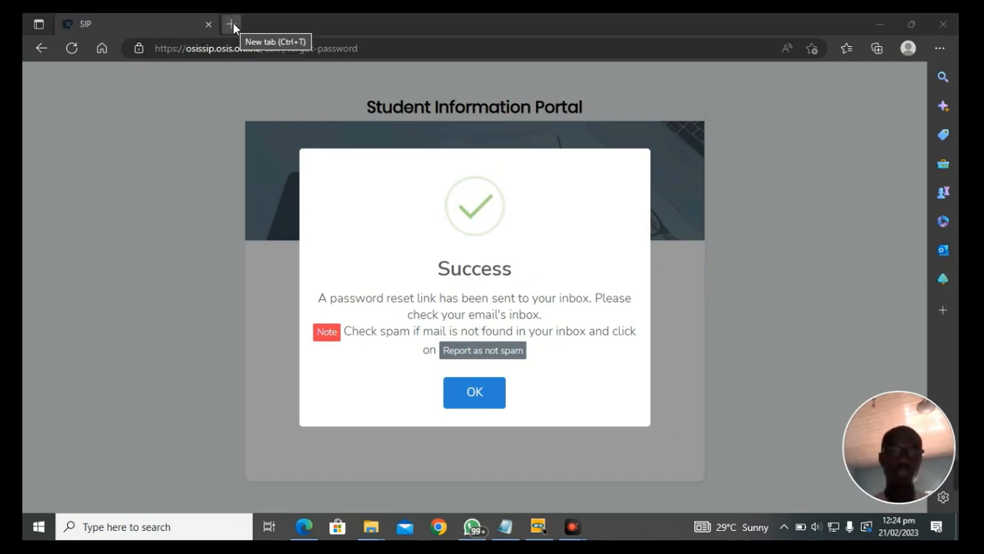
Open gmail.com in a new tab to reach the Google account chooser
{"action": "left_click", "coordinate": [230, 24]}
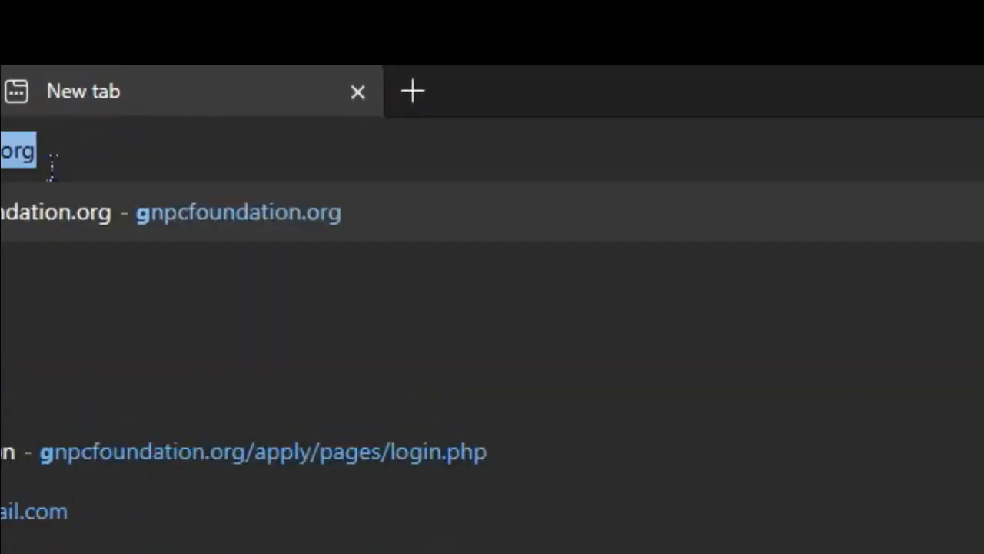
{"action": "type", "text": "gmail.com"}
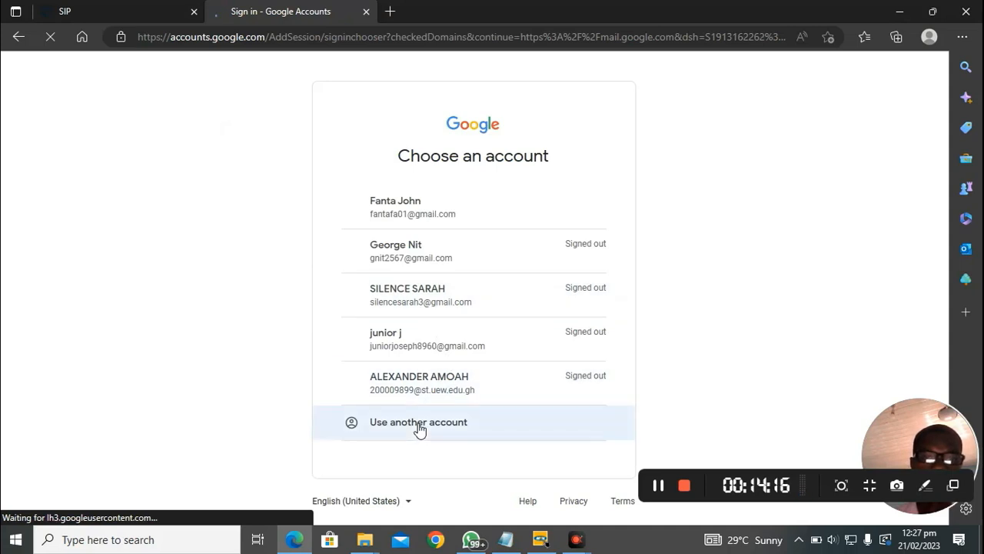
{"action": "mouse_move", "coordinate": [392, 432]}
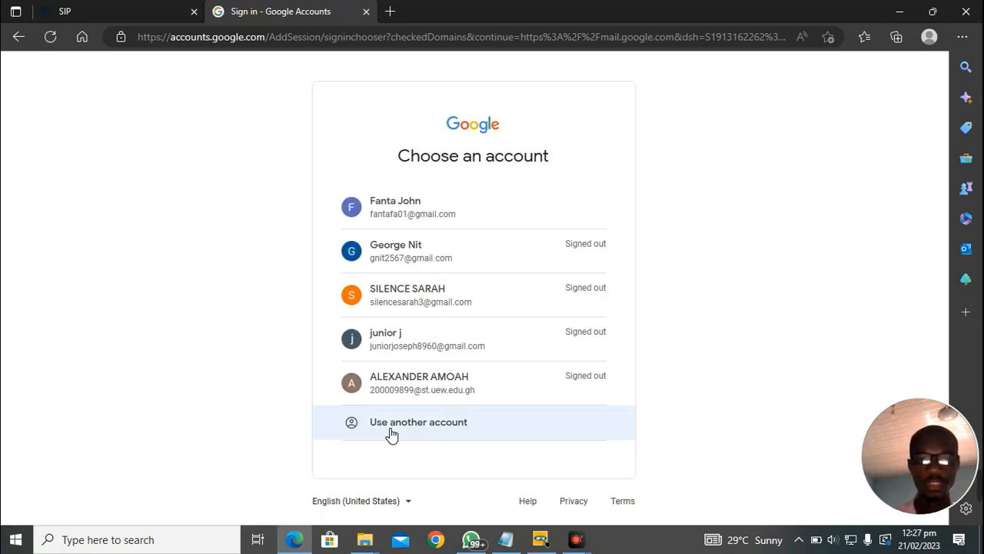
Use another account, pick the saved student email and continue to the password step
{"action": "left_click", "coordinate": [419, 421]}
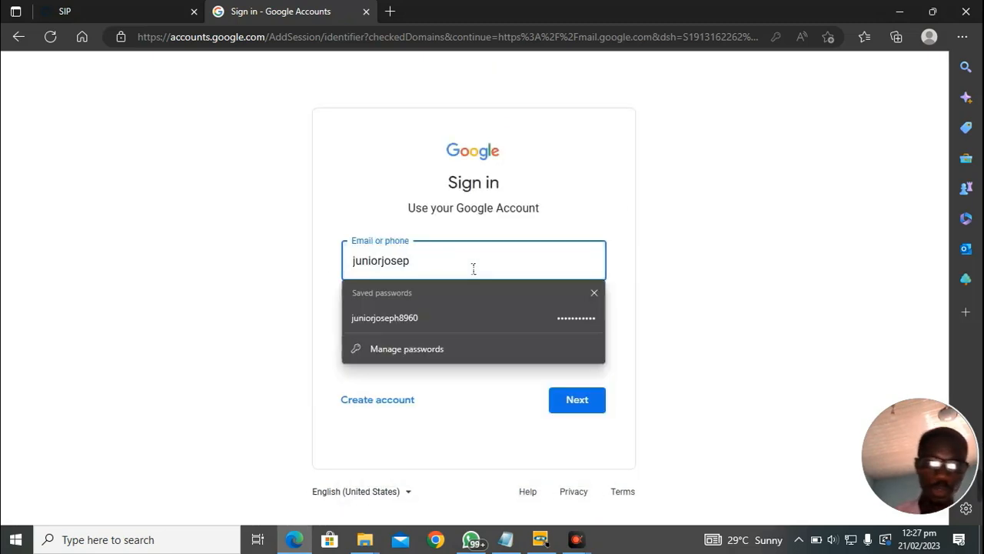
{"action": "type", "text": "2"}
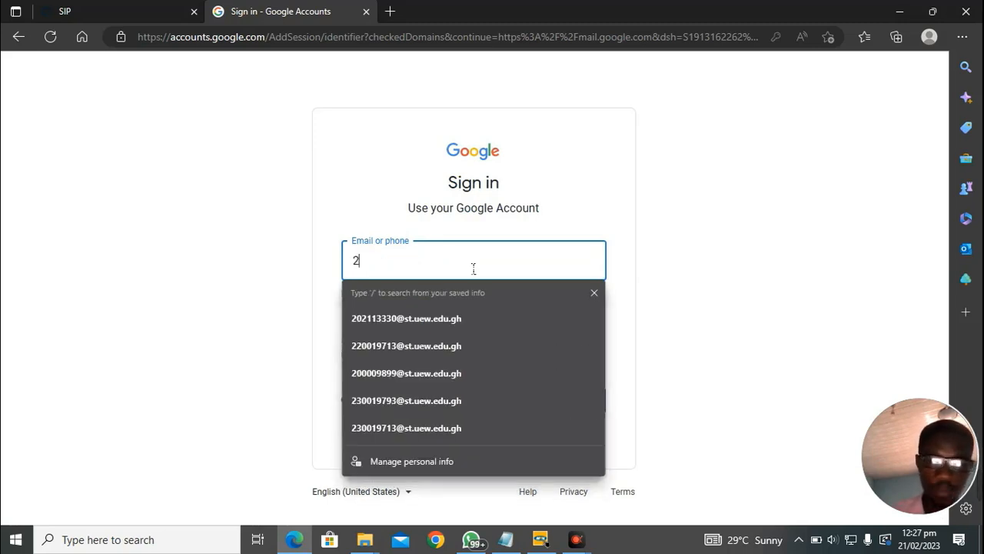
{"action": "left_click", "coordinate": [406, 318]}
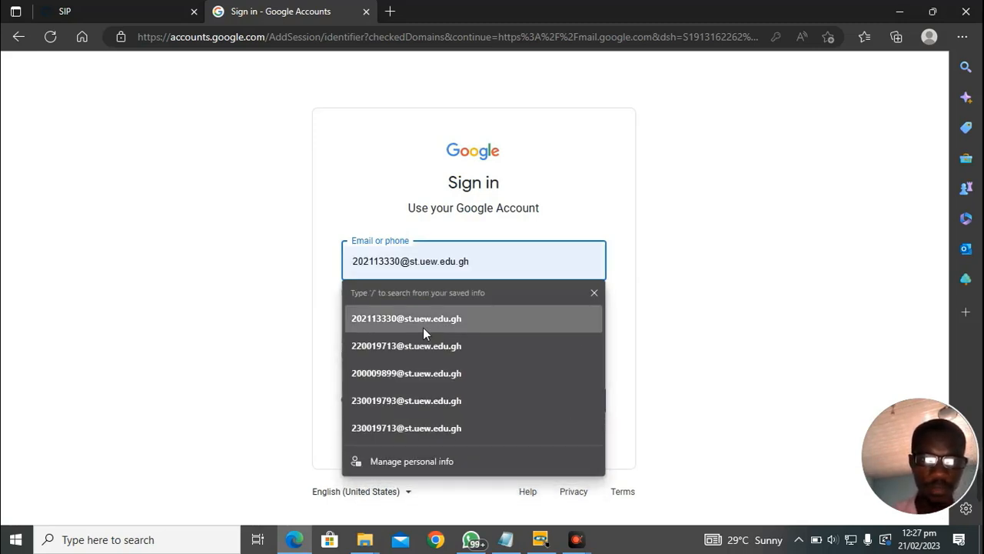
{"action": "left_click", "coordinate": [407, 317]}
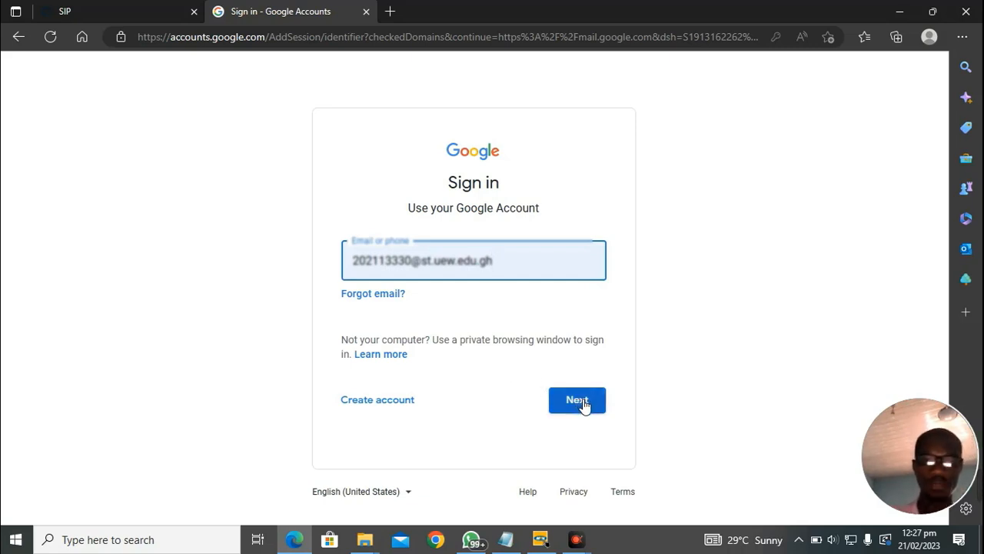
{"action": "left_click", "coordinate": [576, 400]}
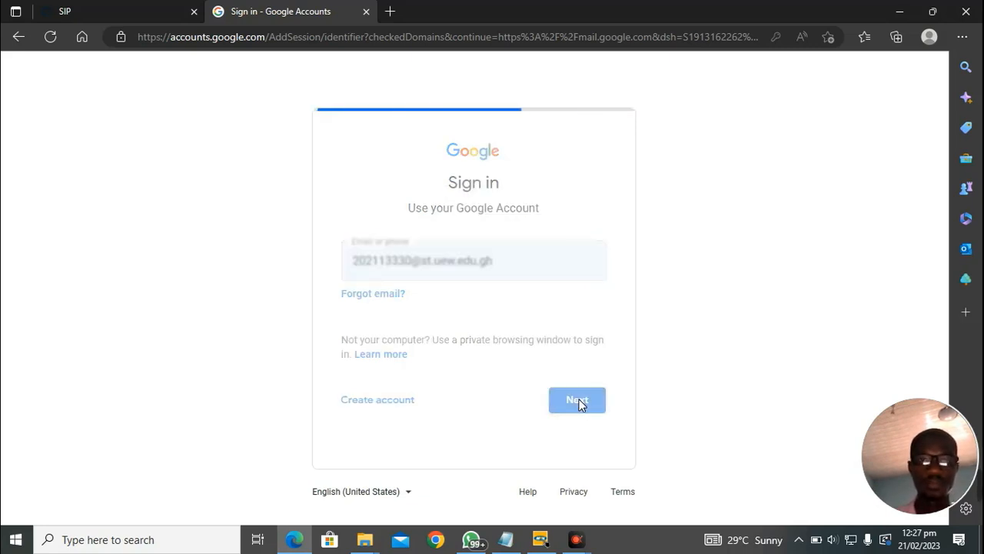
{"action": "left_click", "coordinate": [577, 400]}
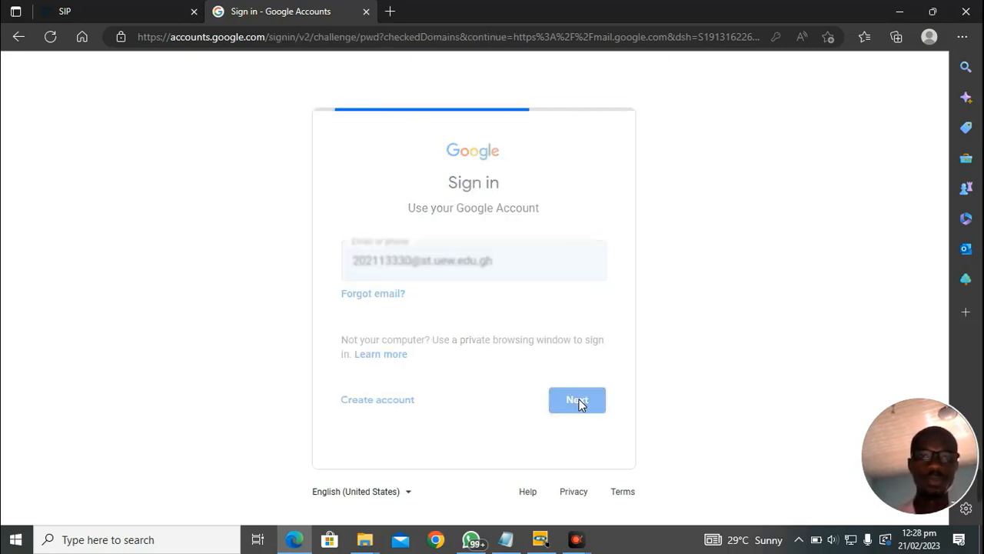
{"action": "left_click", "coordinate": [577, 399]}
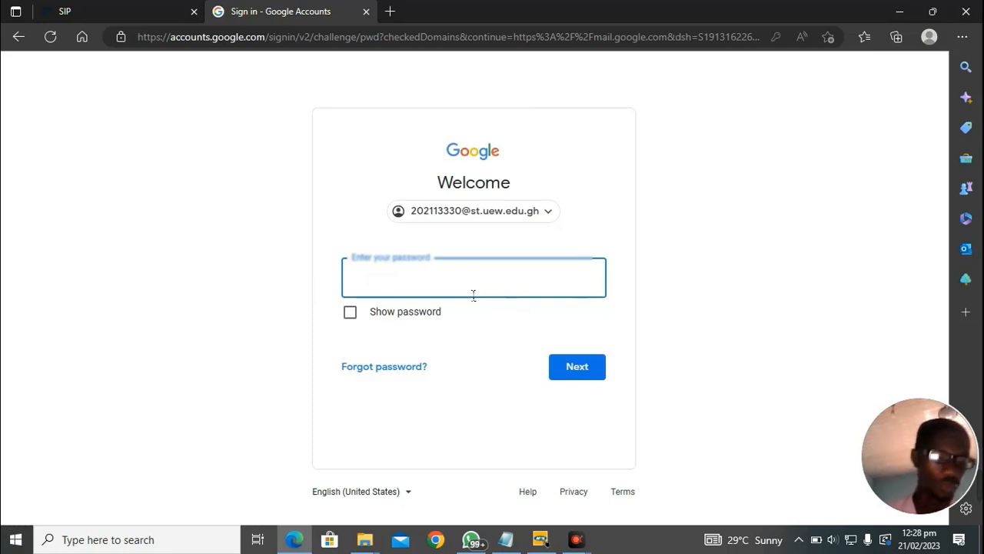
Enter the account password and finish signing in to Gmail
{"action": "left_click", "coordinate": [474, 278]}
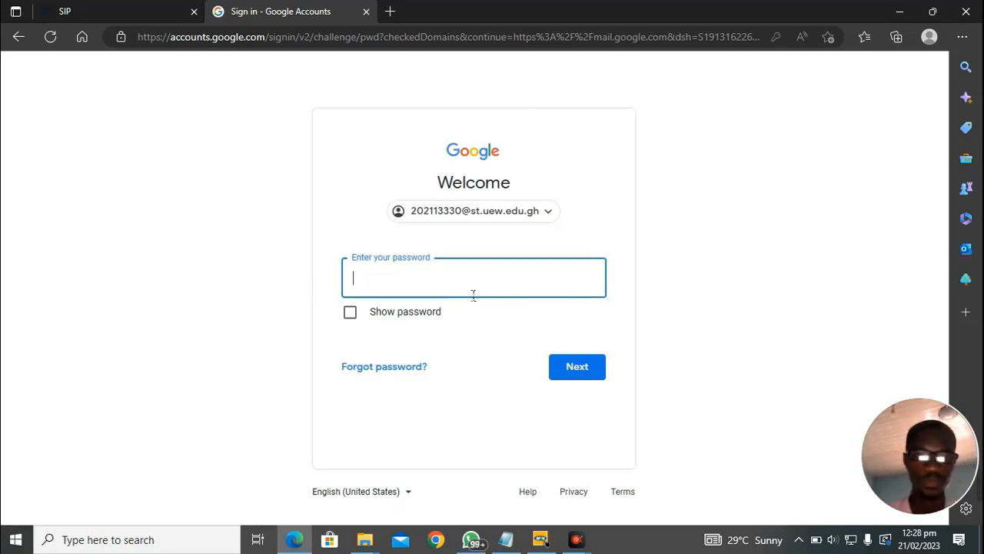
{"action": "type", "text": "•"}
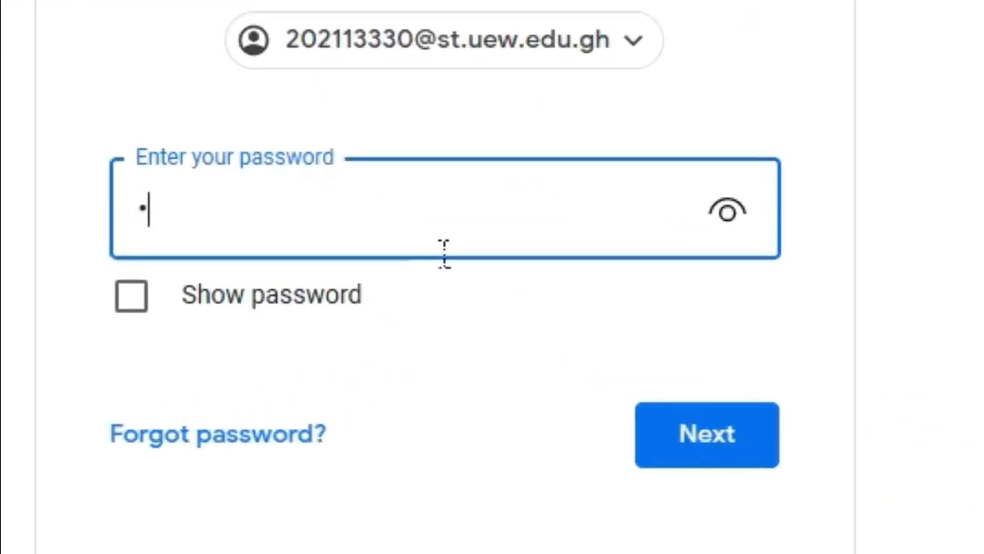
{"action": "type", "text": "***"}
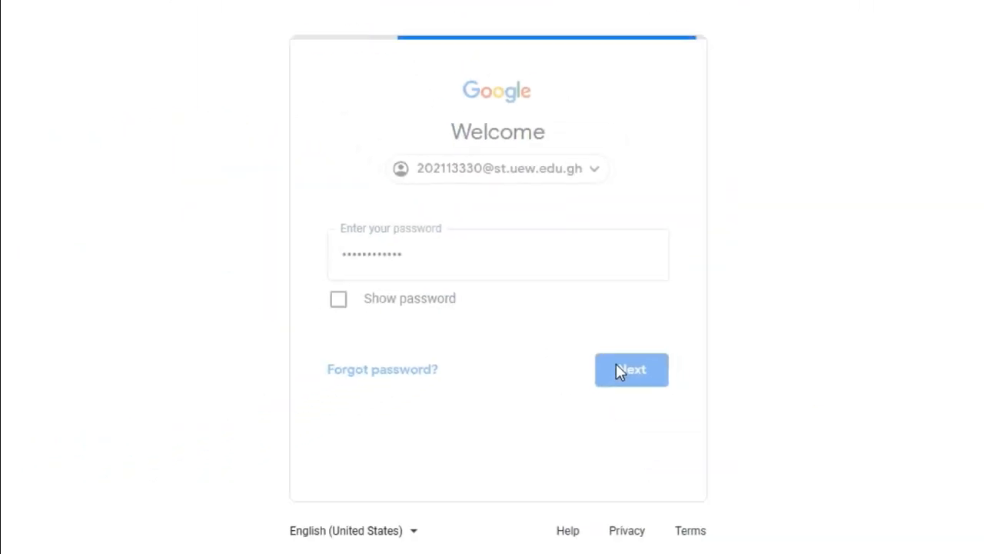
{"action": "left_click", "coordinate": [631, 370]}
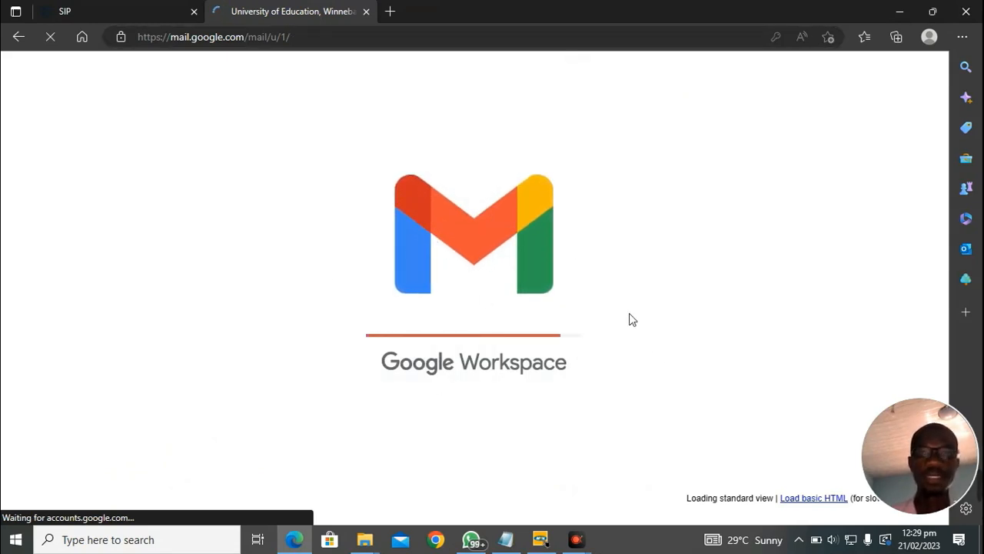
{"action": "mouse_move", "coordinate": [408, 280]}
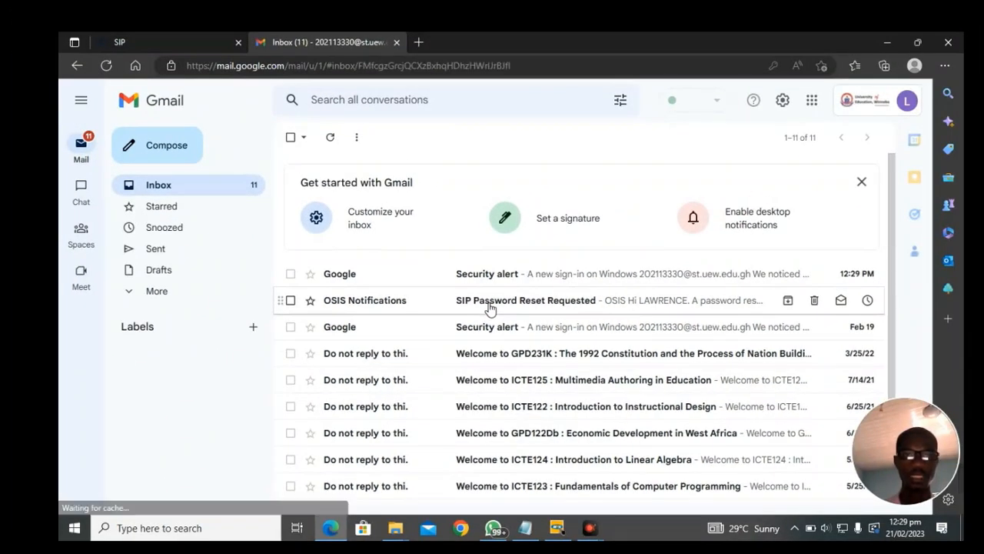
Open the 'SIP Password Reset Requested' email from the inbox
{"action": "left_click", "coordinate": [525, 300]}
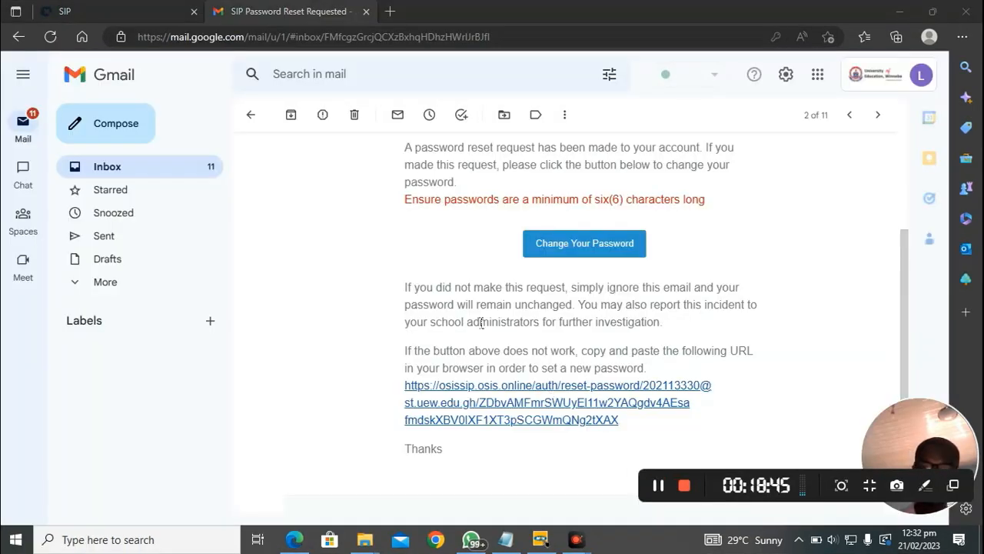
{"action": "mouse_move", "coordinate": [429, 257]}
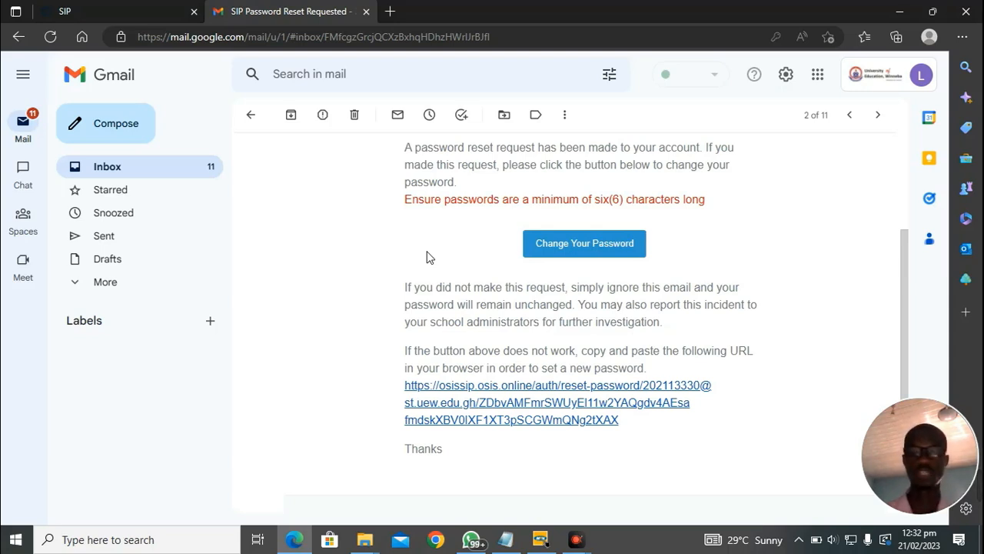
{"action": "mouse_move", "coordinate": [585, 243]}
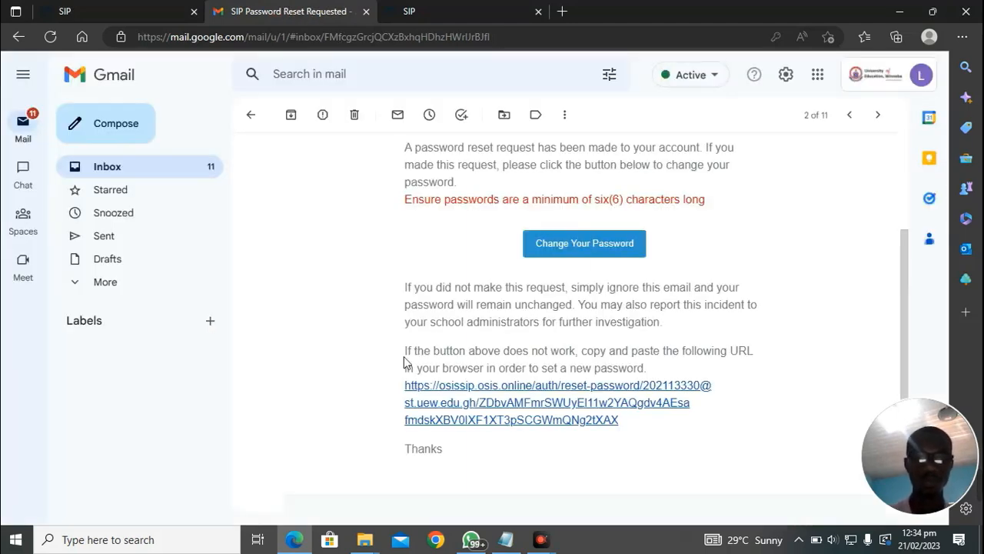
{"action": "mouse_move", "coordinate": [400, 392]}
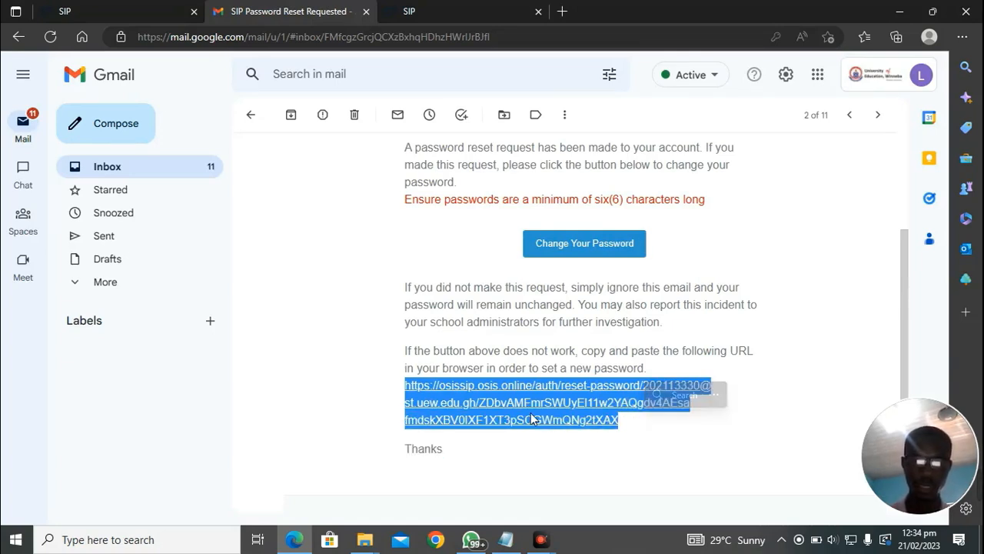
Copy the password reset URL from the bottom of the Gmail email
{"action": "right_click", "coordinate": [530, 402]}
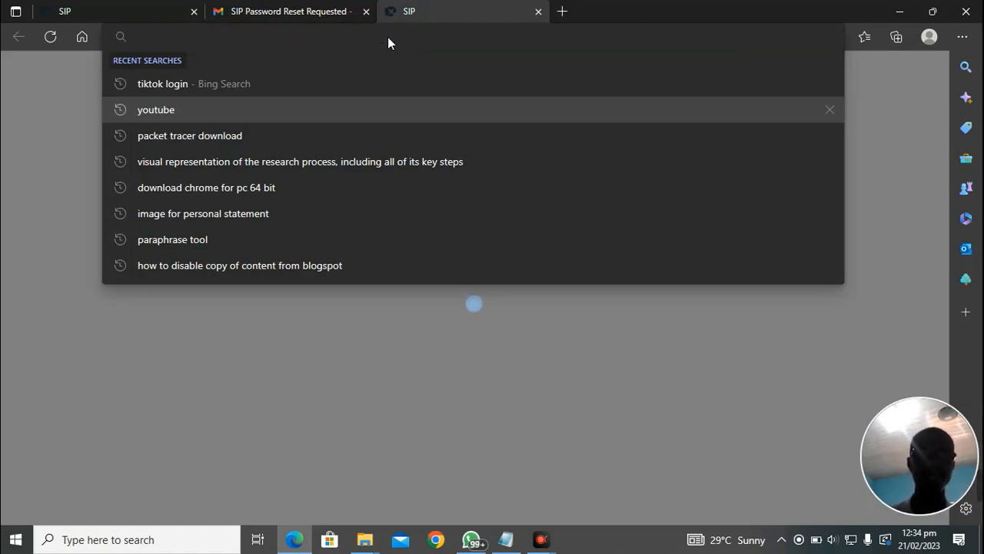
Bring up the paste option in the SIP tab's address bar for the copied reset link
{"action": "left_click", "coordinate": [230, 36]}
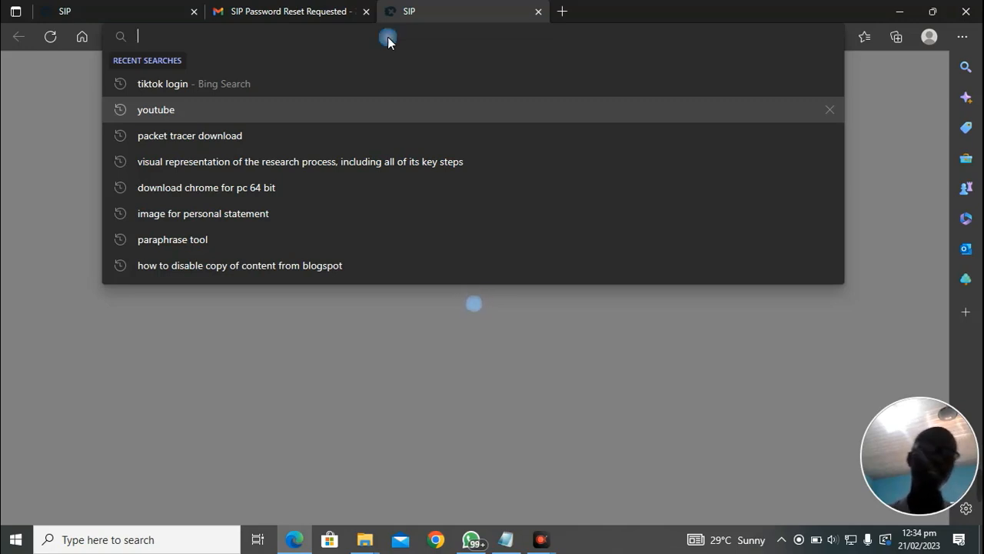
{"action": "right_click", "coordinate": [389, 36]}
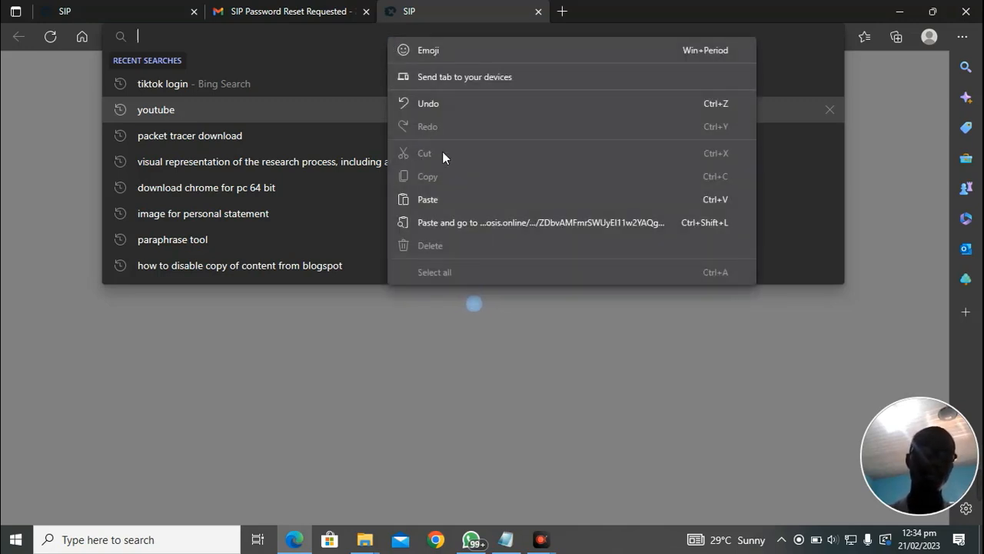
{"action": "mouse_move", "coordinate": [435, 199]}
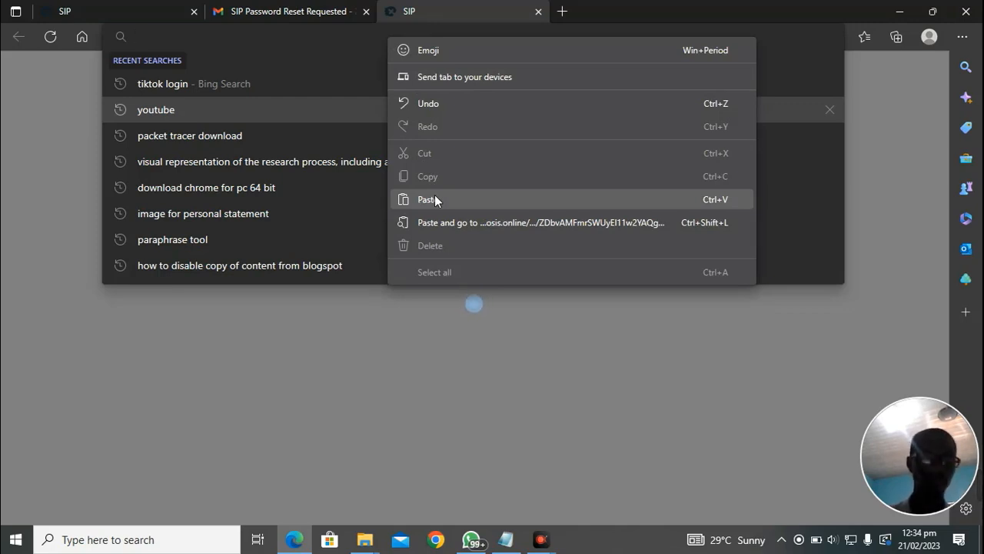
{"action": "mouse_move", "coordinate": [435, 176]}
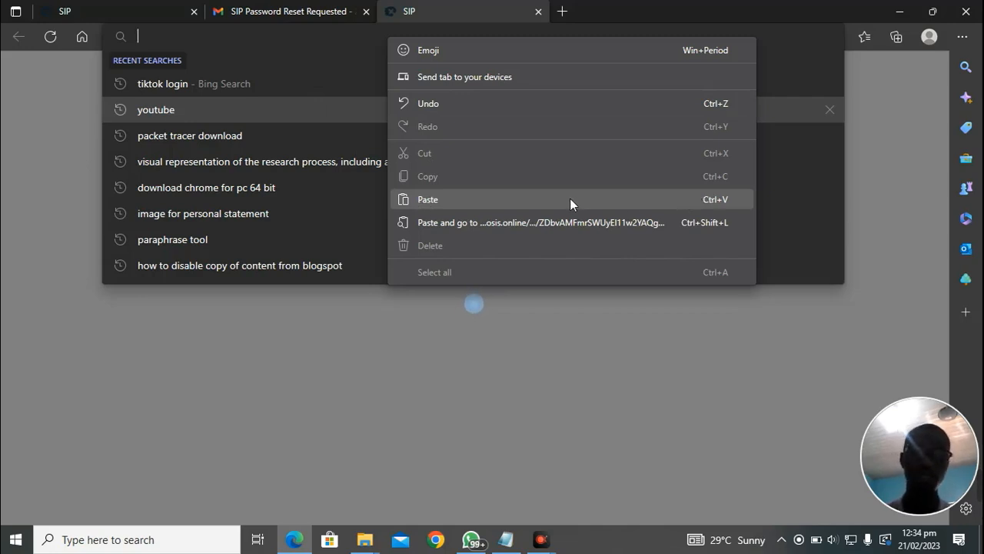
{"action": "mouse_move", "coordinate": [661, 209]}
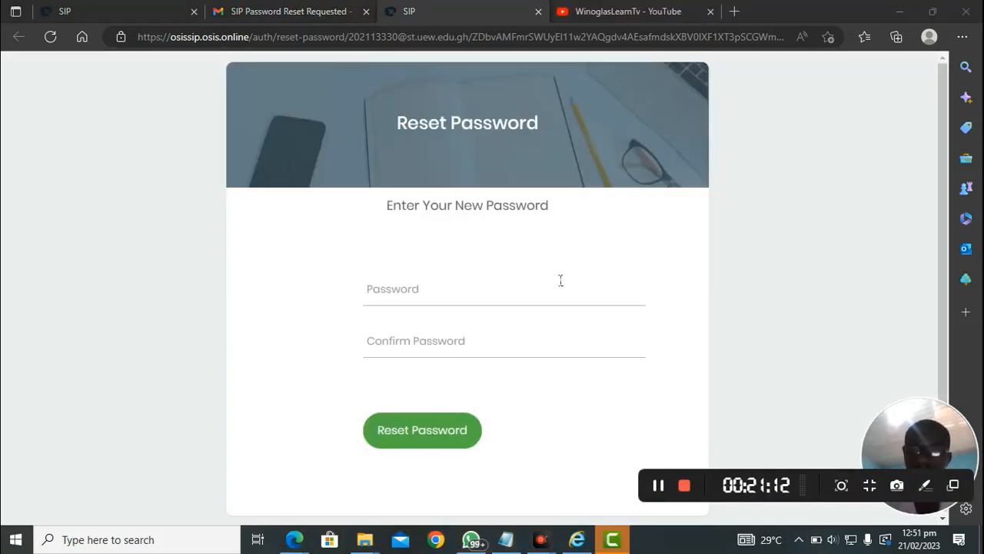
{"action": "left_click", "coordinate": [503, 289]}
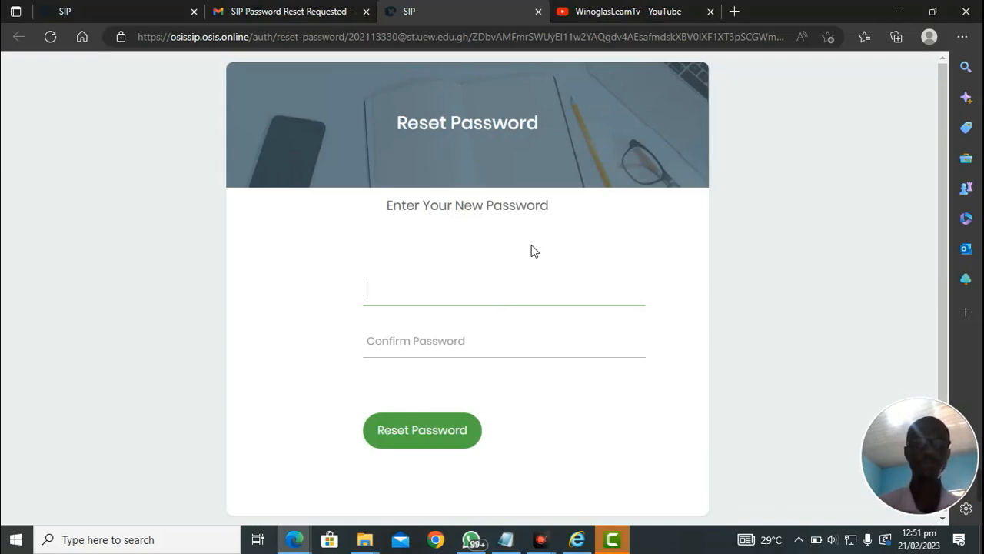
{"action": "left_click", "coordinate": [504, 341]}
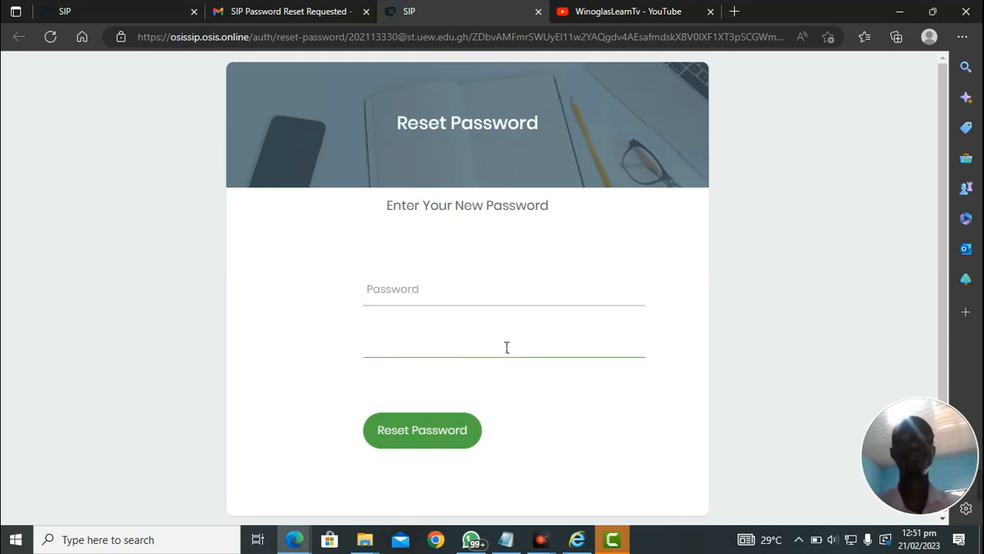
Fill the Password and Confirm Password fields with the same new password, clearing the mismatch warning
{"action": "left_click", "coordinate": [504, 342]}
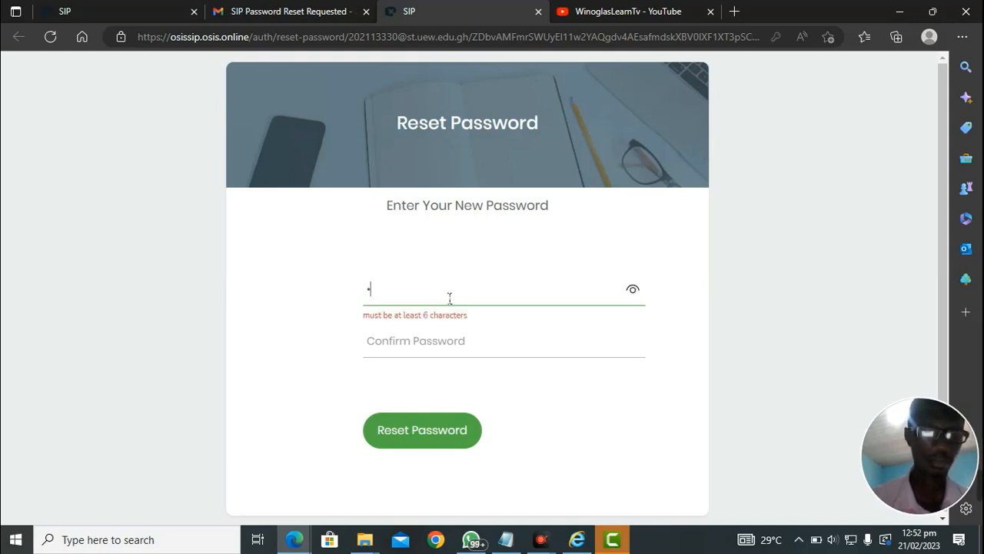
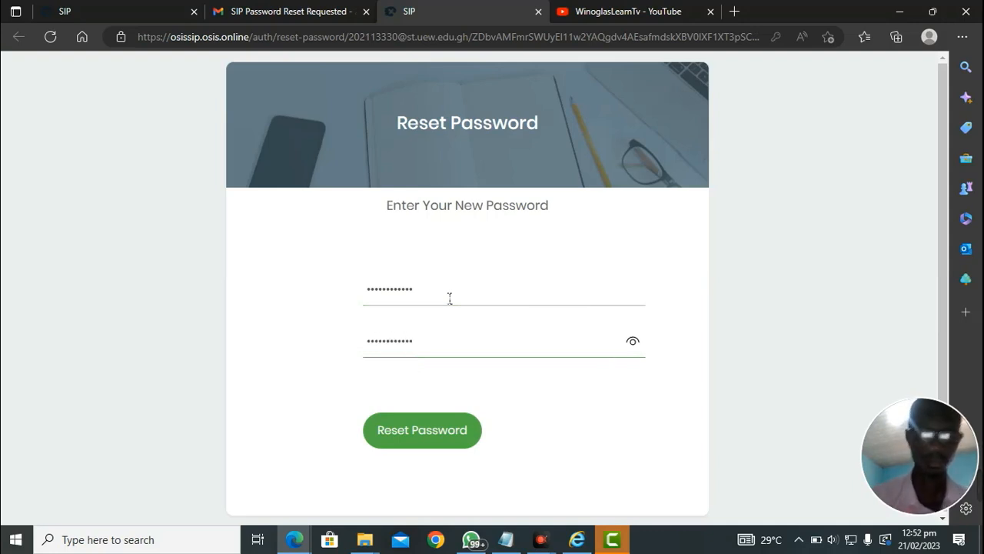
{"action": "mouse_move", "coordinate": [422, 430]}
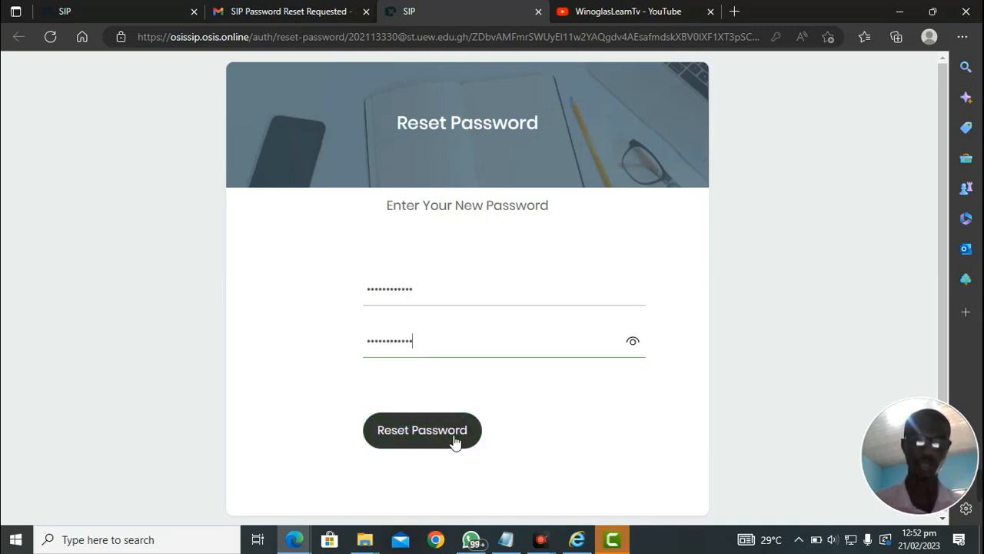
Submit Reset Password and acknowledge the Reset Successful message so the portal logs in
{"action": "left_click", "coordinate": [422, 429]}
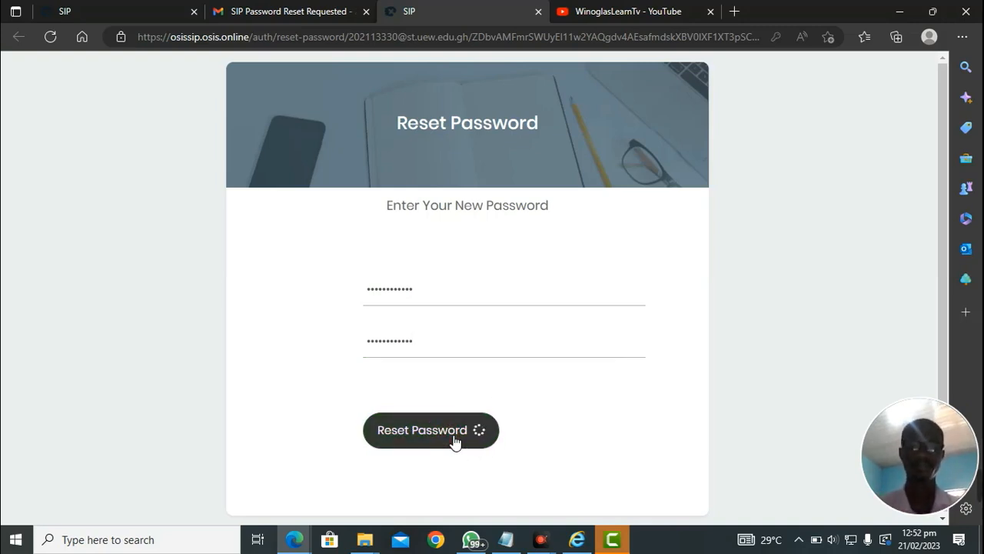
{"action": "left_click", "coordinate": [431, 430]}
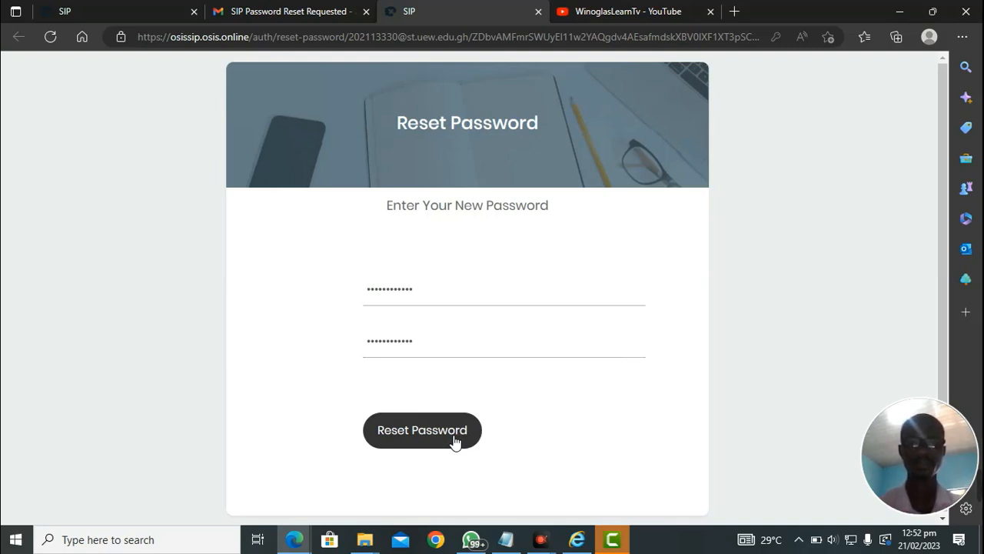
{"action": "left_click", "coordinate": [422, 430]}
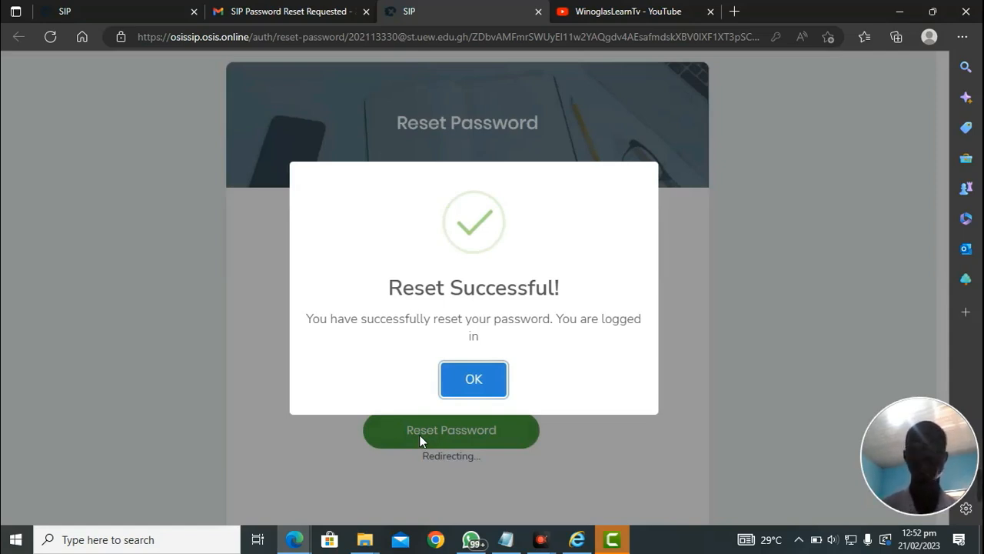
{"action": "left_click", "coordinate": [473, 379]}
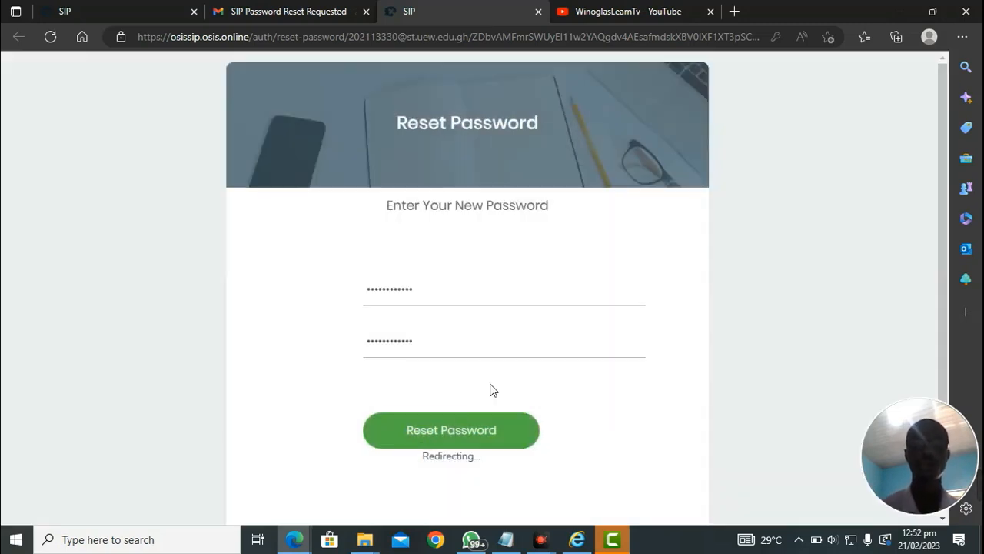
{"action": "left_click", "coordinate": [452, 430]}
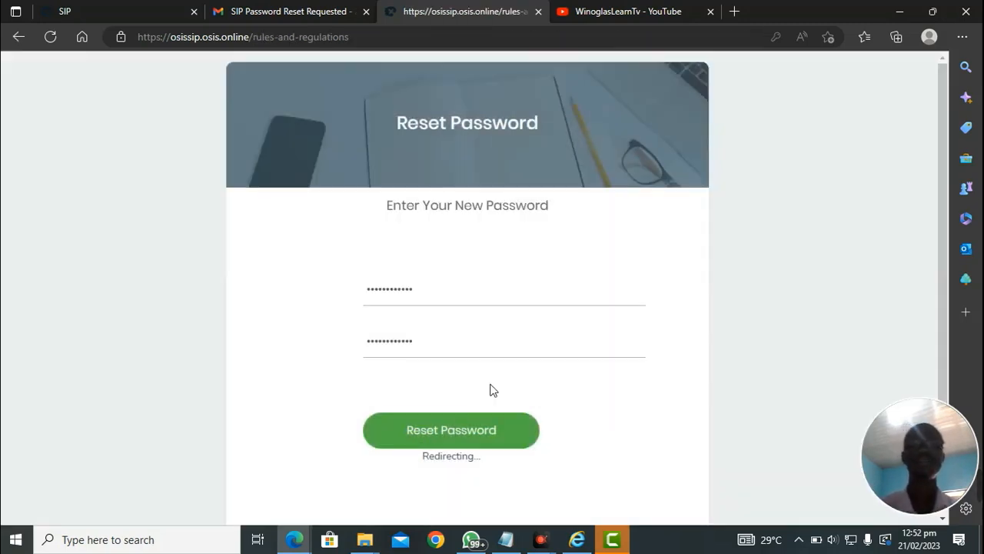
Choose Never on Edge's Save password popup, leaving the SIP welcome page showing
{"action": "left_click", "coordinate": [452, 430]}
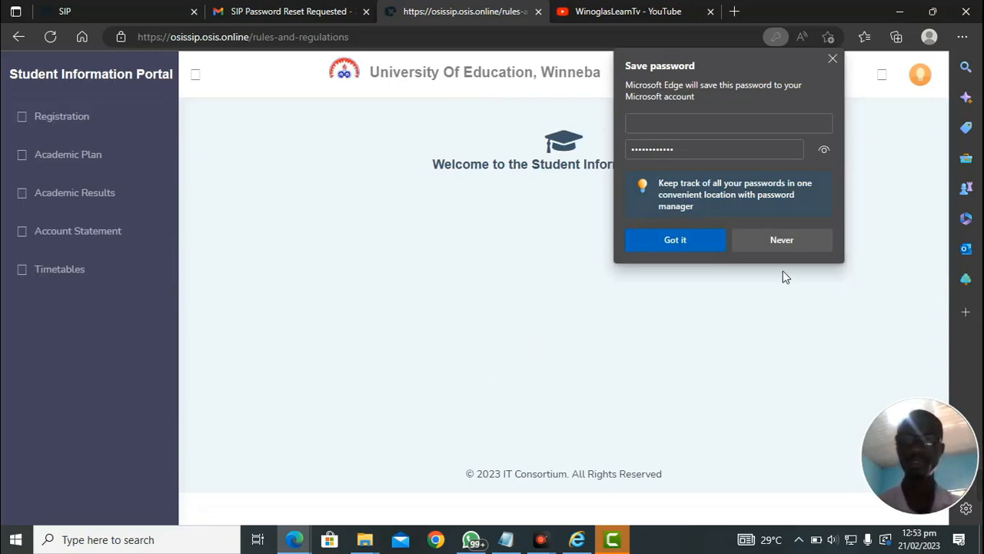
{"action": "left_click", "coordinate": [675, 239]}
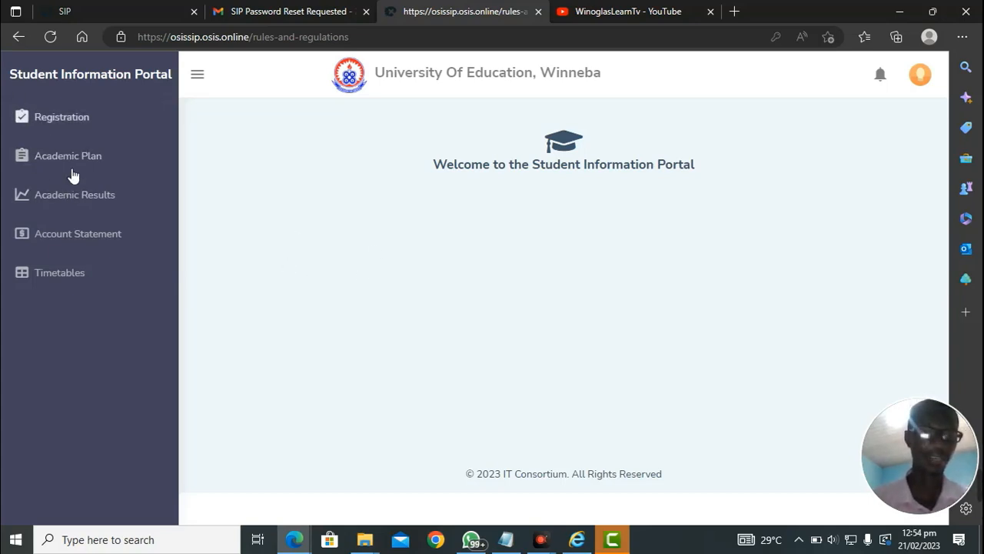
{"action": "mouse_move", "coordinate": [98, 124]}
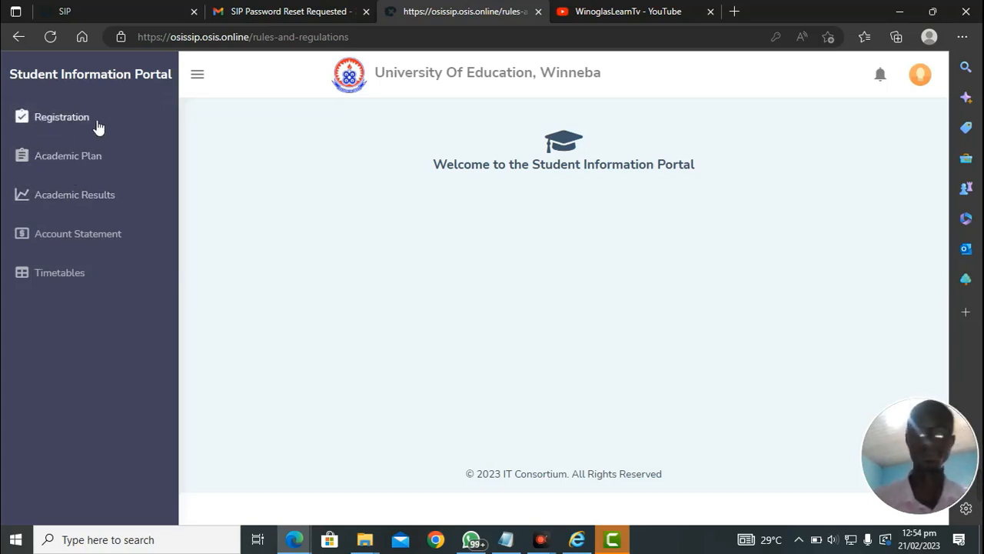
{"action": "mouse_move", "coordinate": [85, 155]}
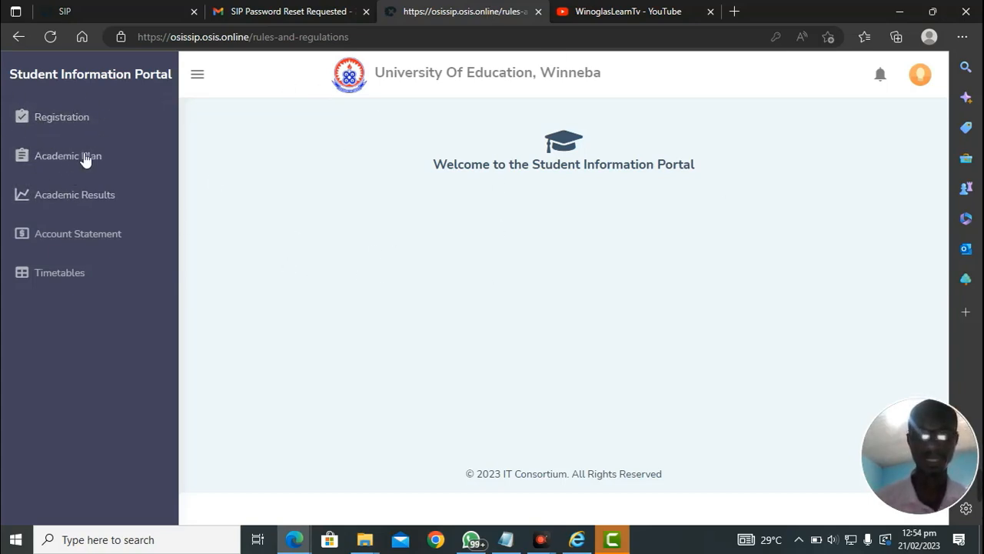
{"action": "mouse_move", "coordinate": [622, 181]}
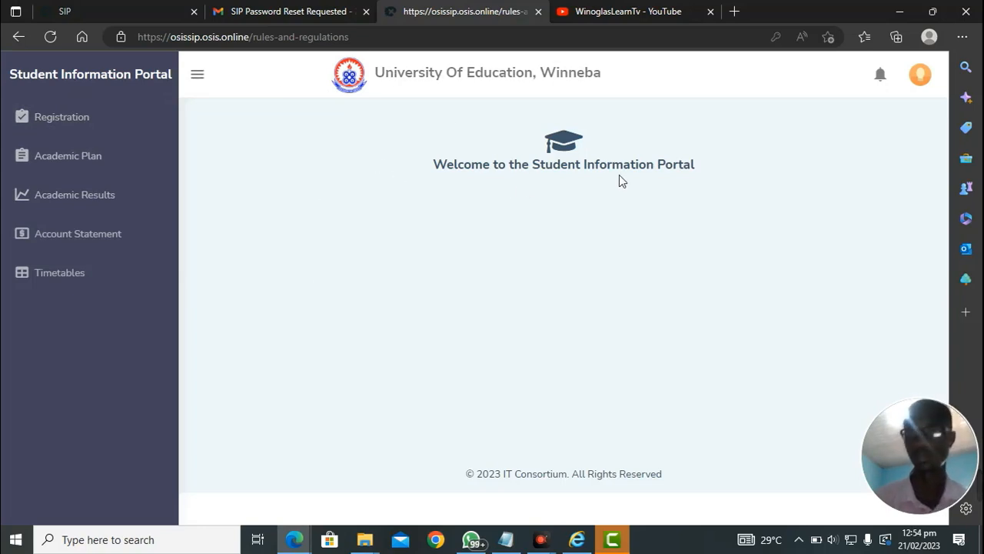
{"action": "mouse_move", "coordinate": [98, 135]}
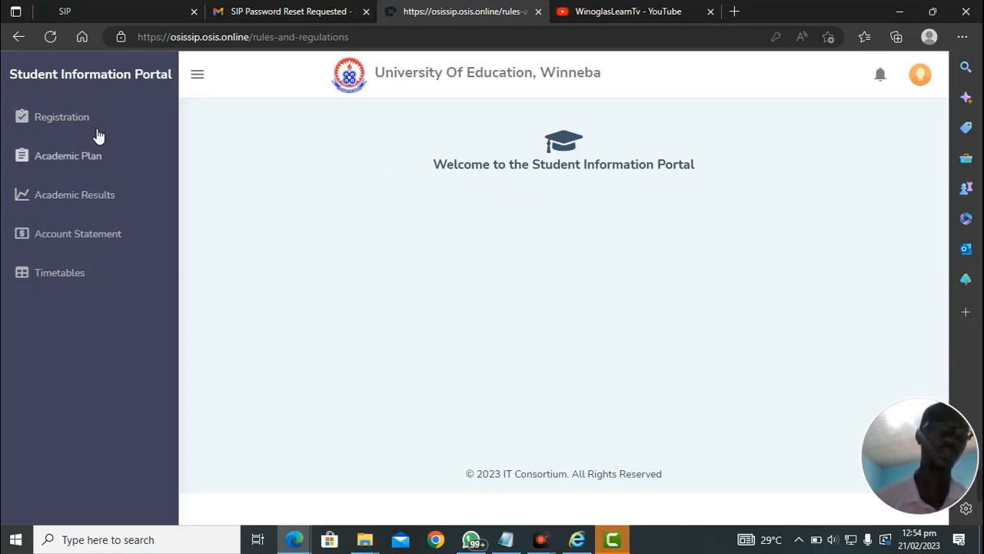
{"action": "mouse_move", "coordinate": [62, 116]}
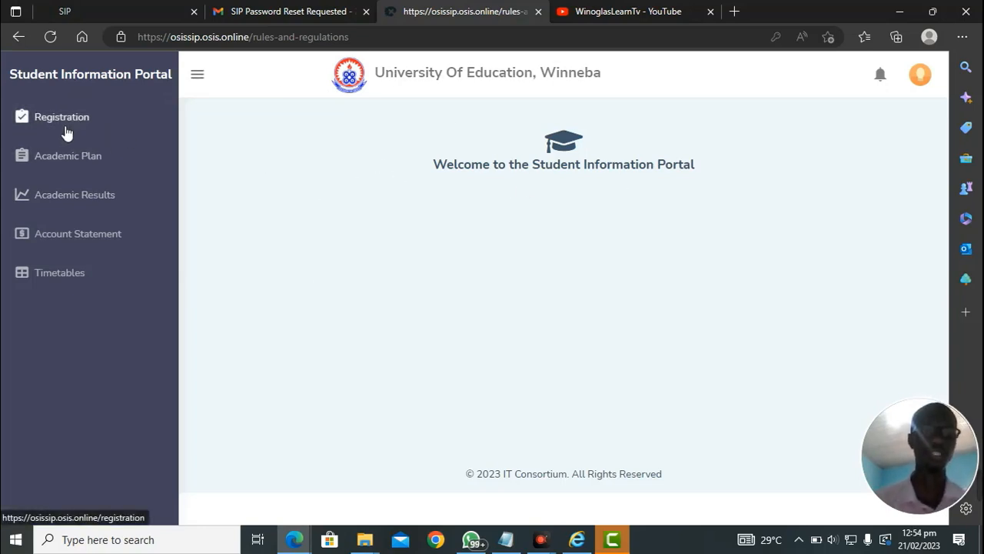
{"action": "mouse_move", "coordinate": [67, 156]}
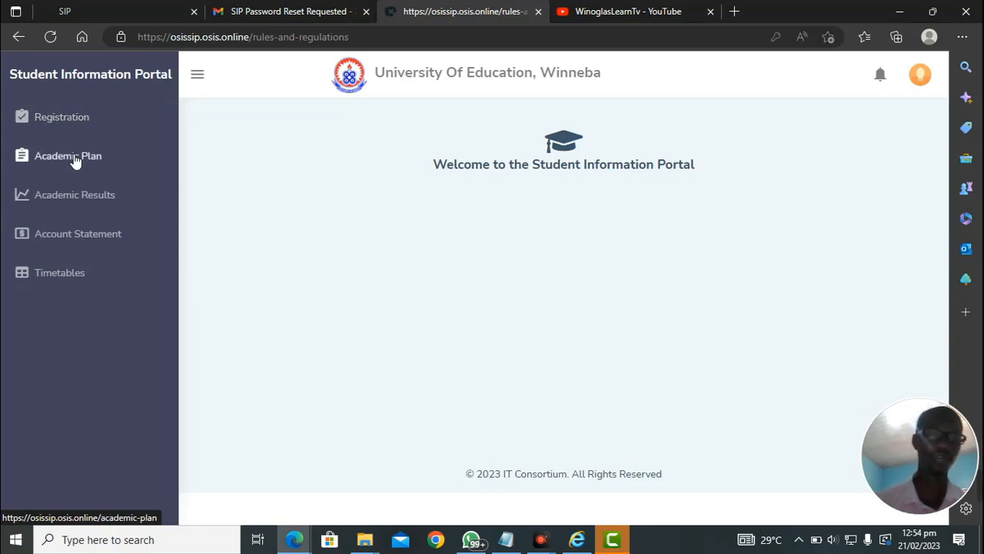
{"action": "mouse_move", "coordinate": [85, 195]}
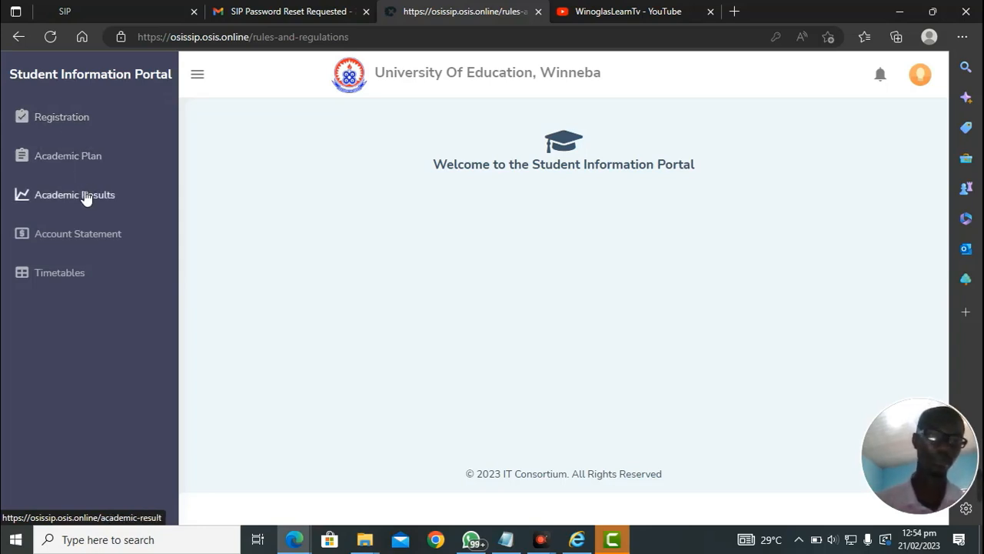
{"action": "mouse_move", "coordinate": [78, 233]}
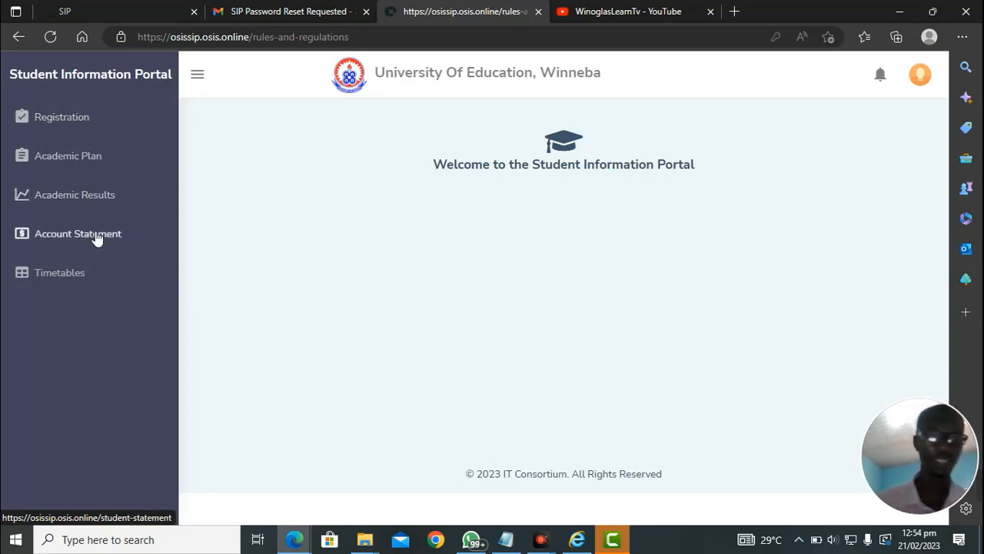
{"action": "mouse_move", "coordinate": [93, 146]}
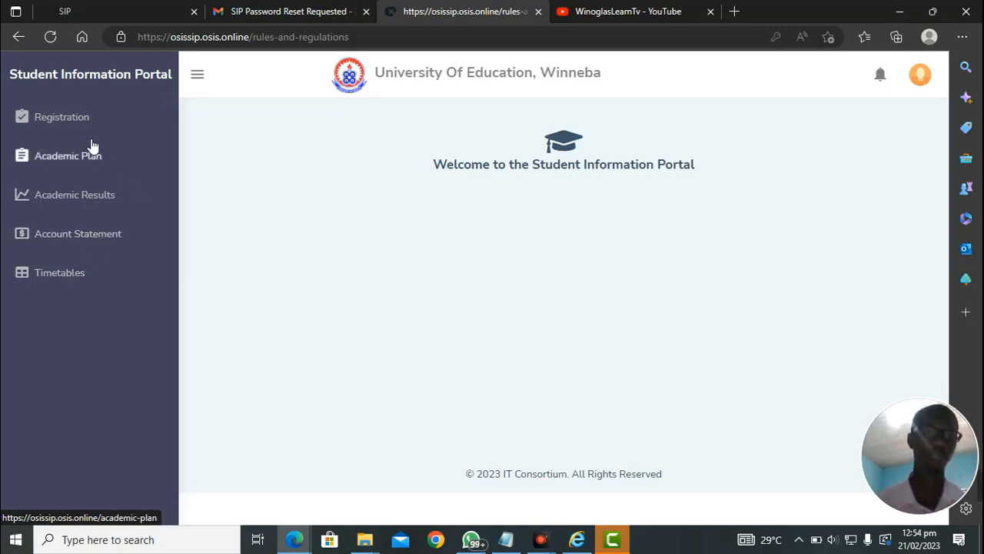
{"action": "mouse_move", "coordinate": [76, 123]}
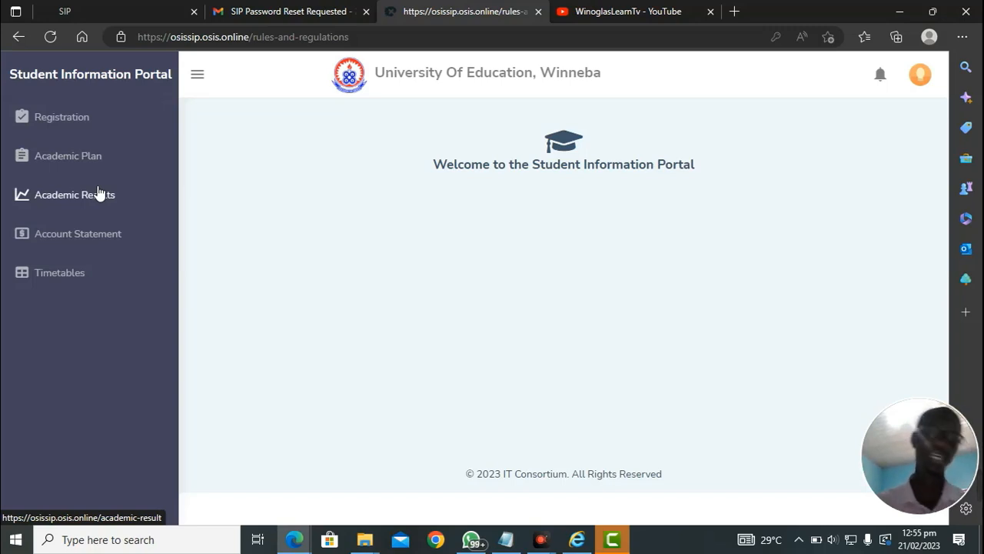
{"action": "mouse_move", "coordinate": [77, 233]}
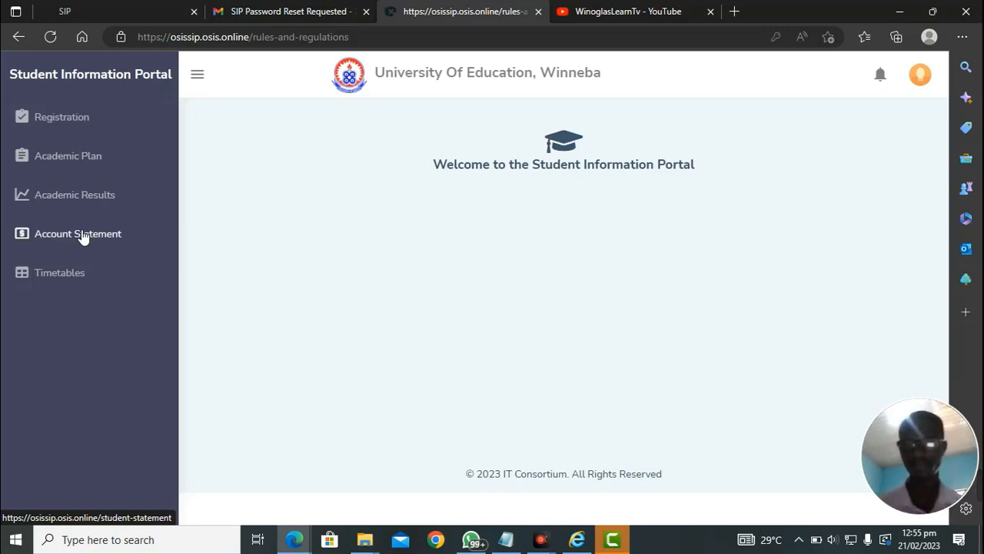
{"action": "mouse_move", "coordinate": [498, 399]}
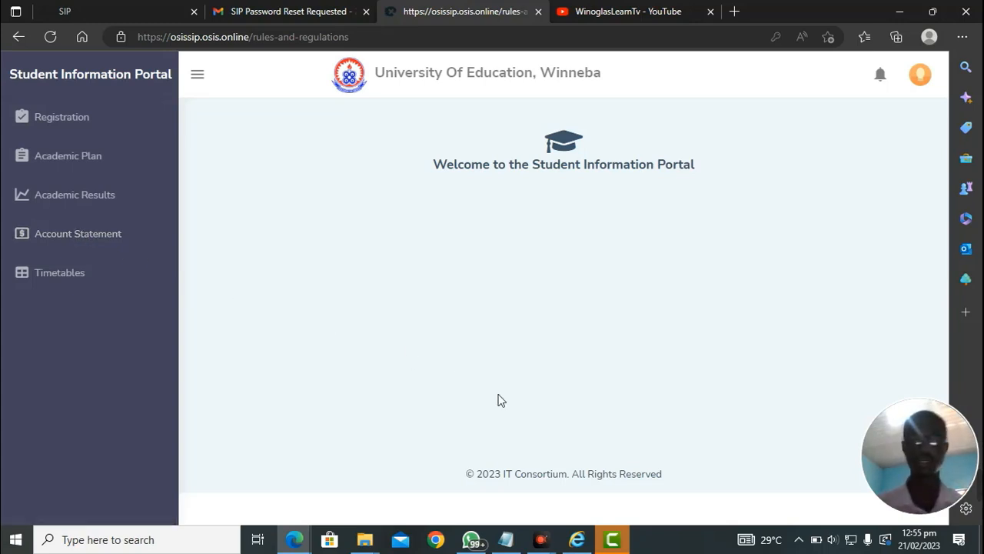